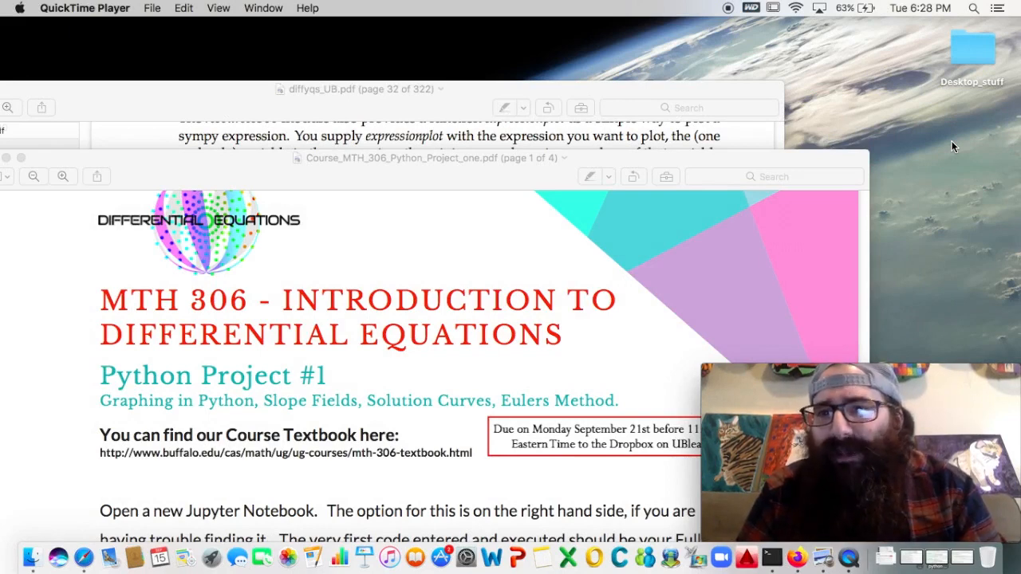
Step: Launch Anaconda Navigator from Spotlight and dismiss its welcome notice
text(anaconda-Navigator)
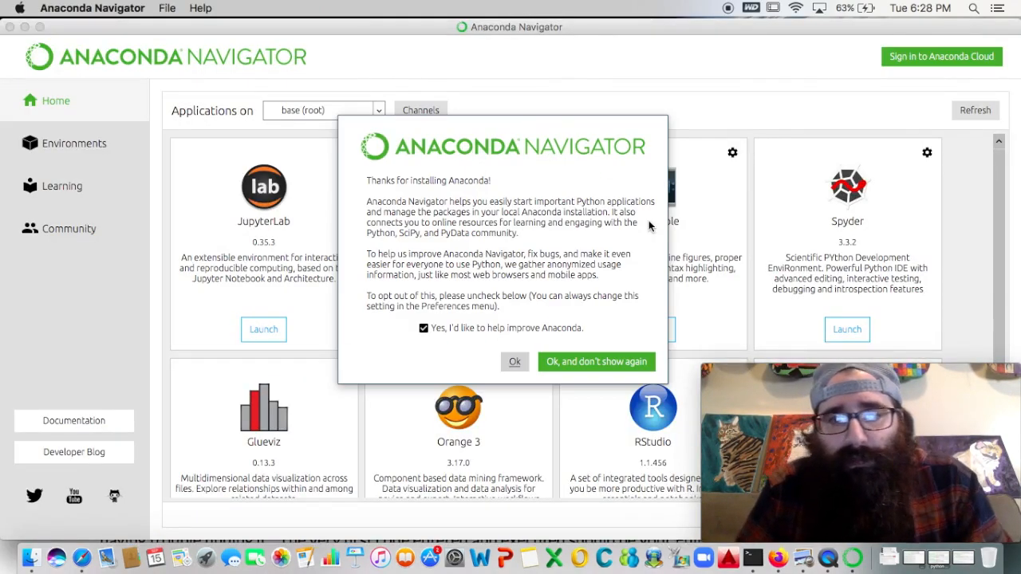
click(596, 361)
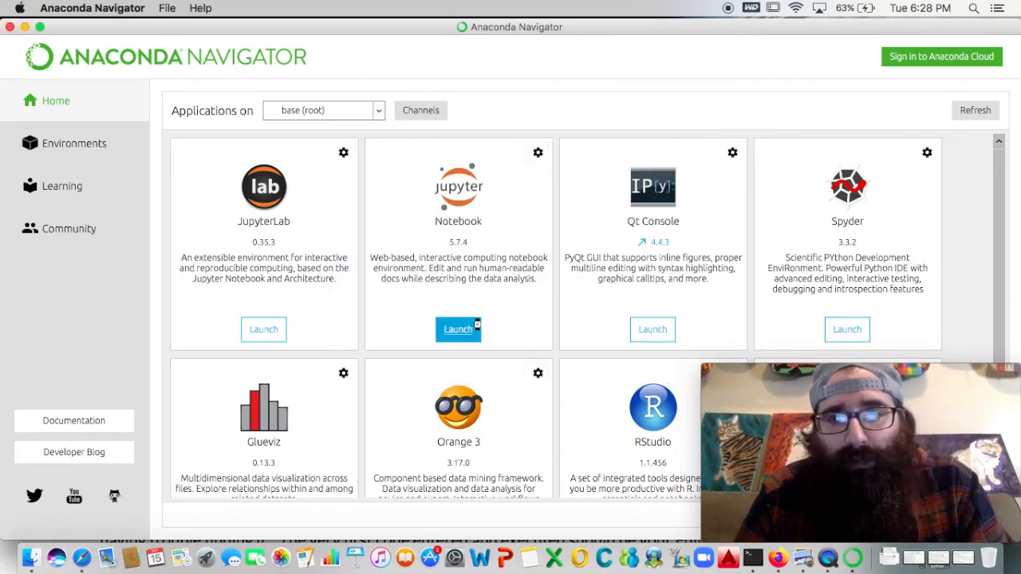
Step: Launch classic Jupyter Notebook from Navigator so its Files page opens in Safari
click(458, 330)
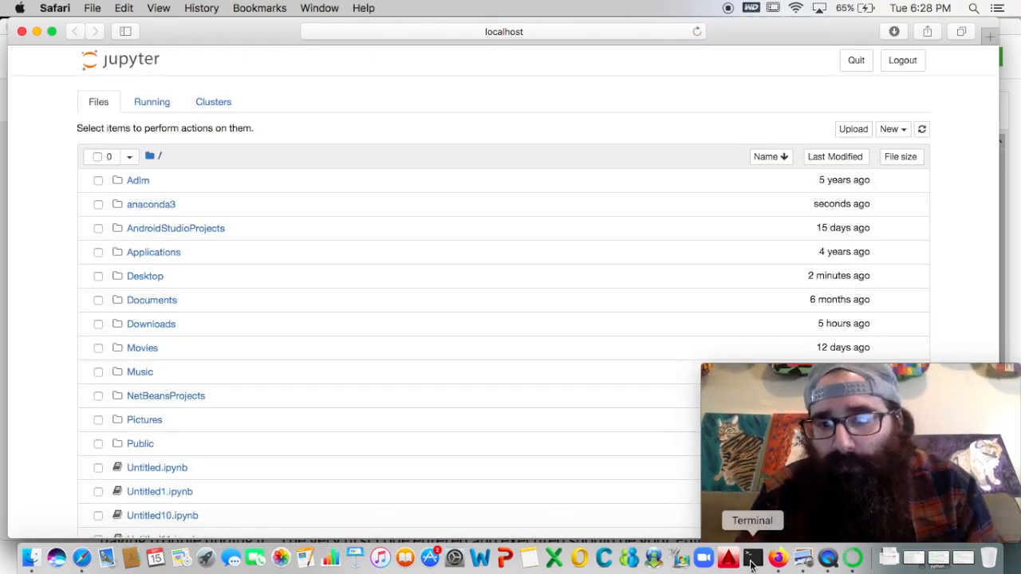
click(751, 556)
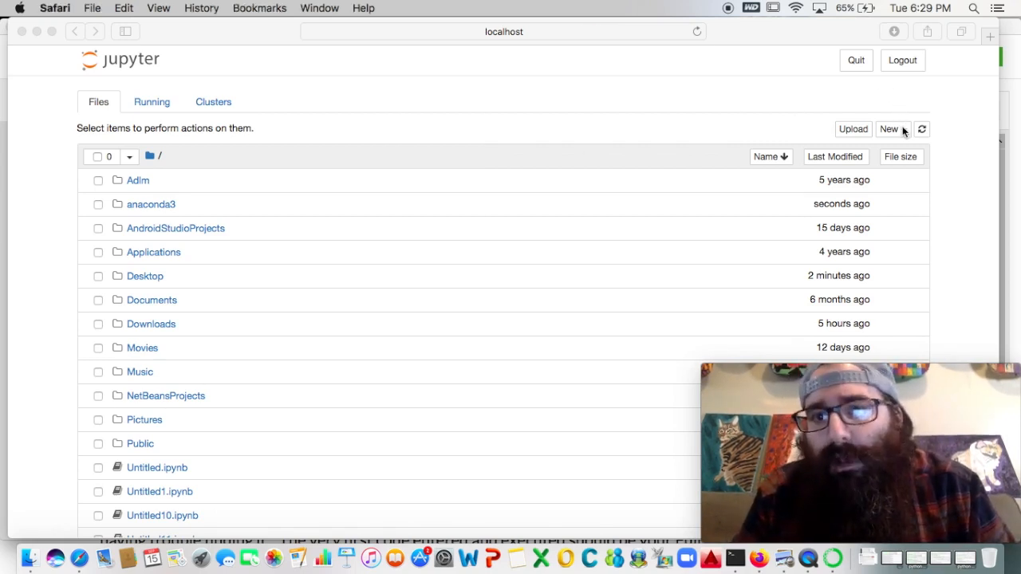
Step: Create a new Python 3 notebook, Untitled27, from the New menu
click(889, 129)
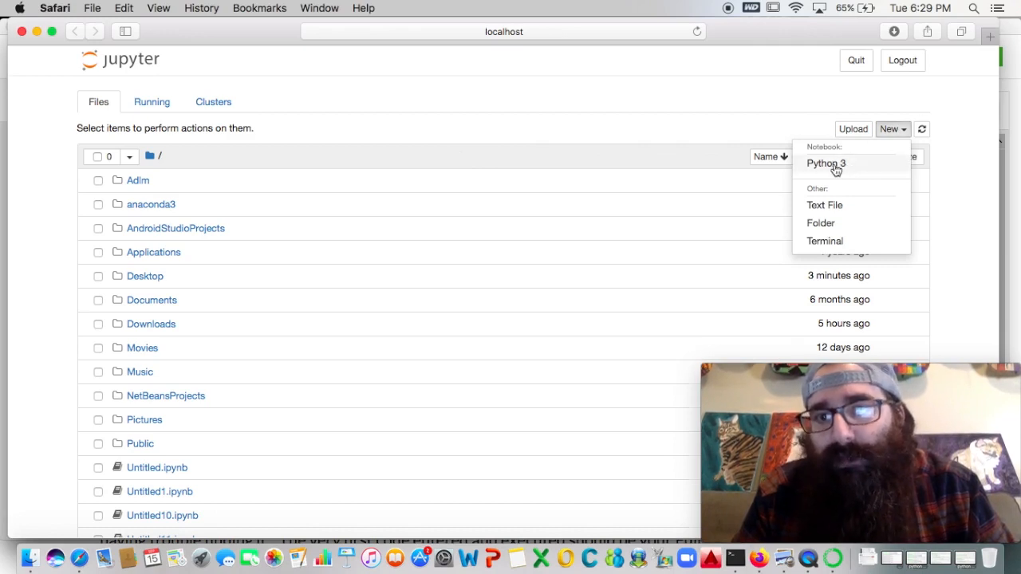
click(826, 163)
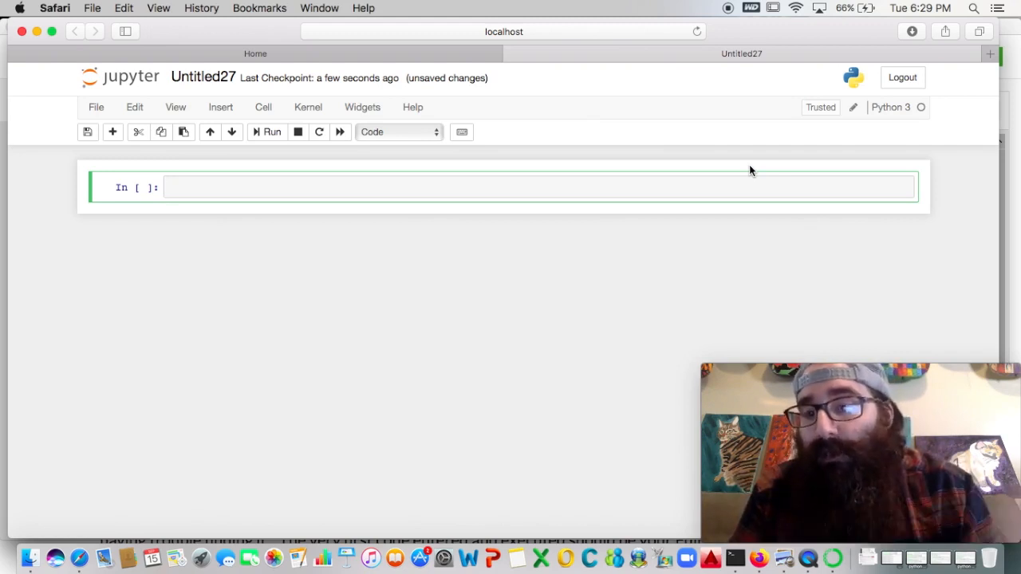
Step: Enter the author's name as a comment, '#corey placito', and run the cell
click(319, 187)
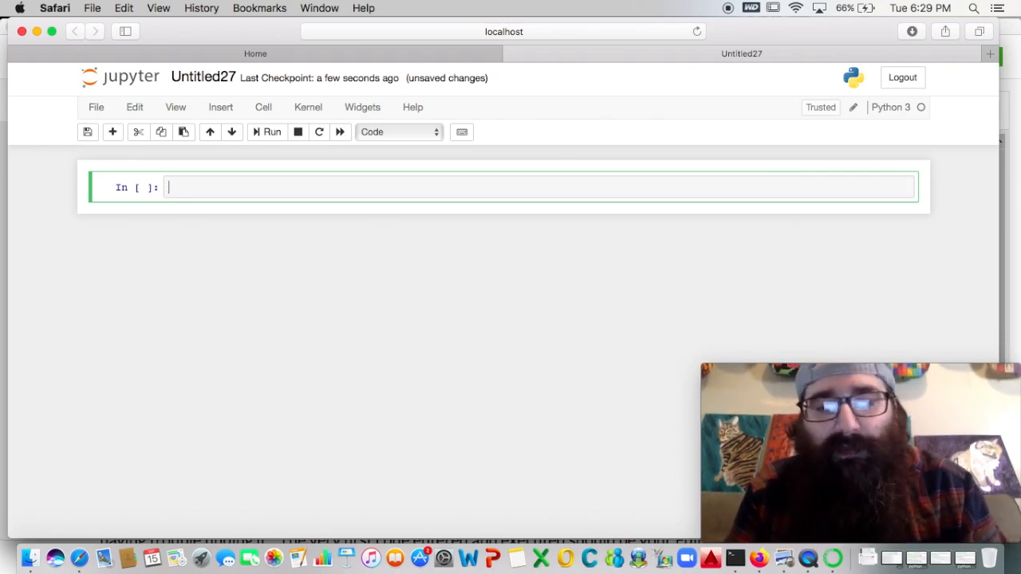
text(corey pl)
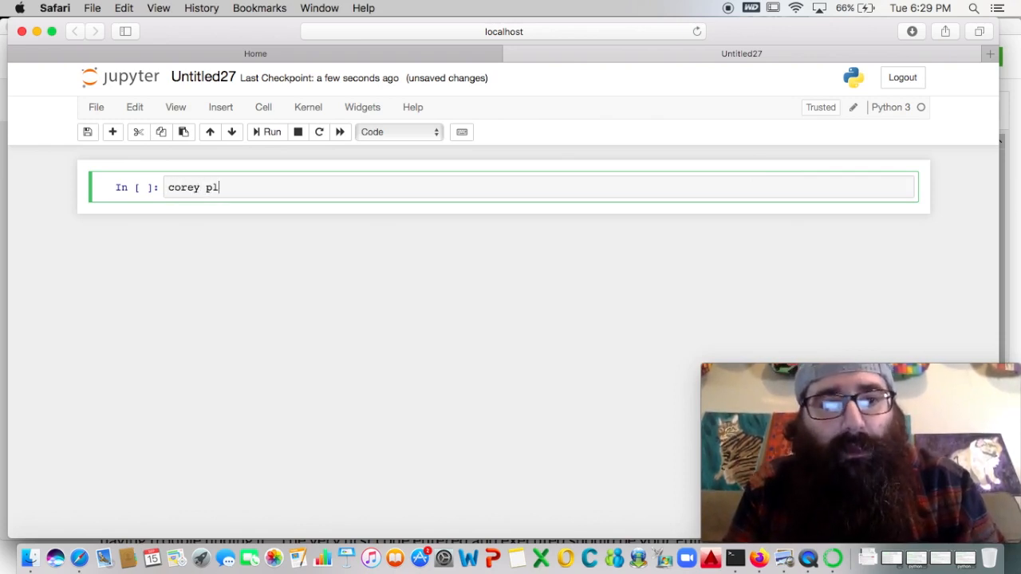
text(acito)
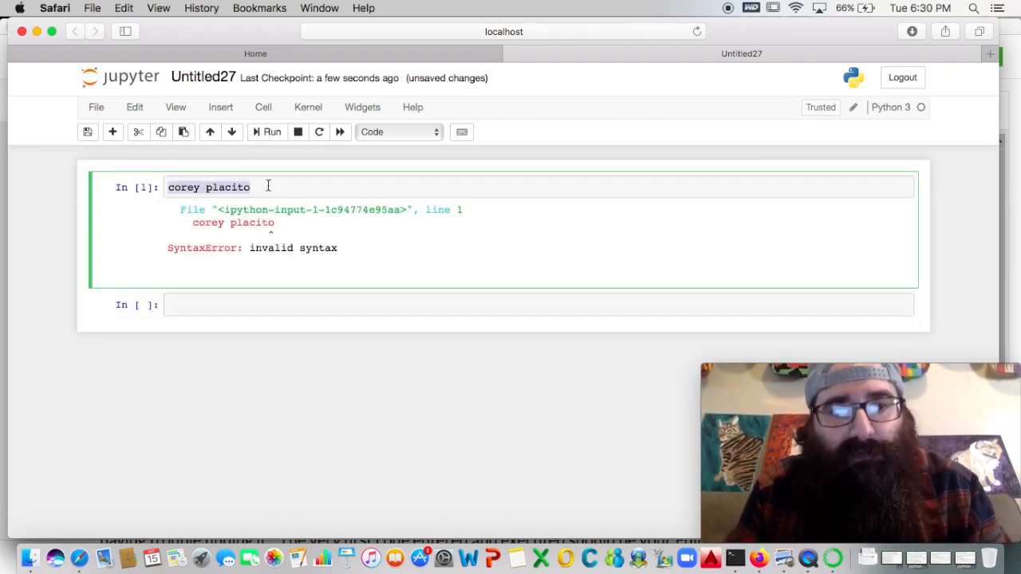
text(#)
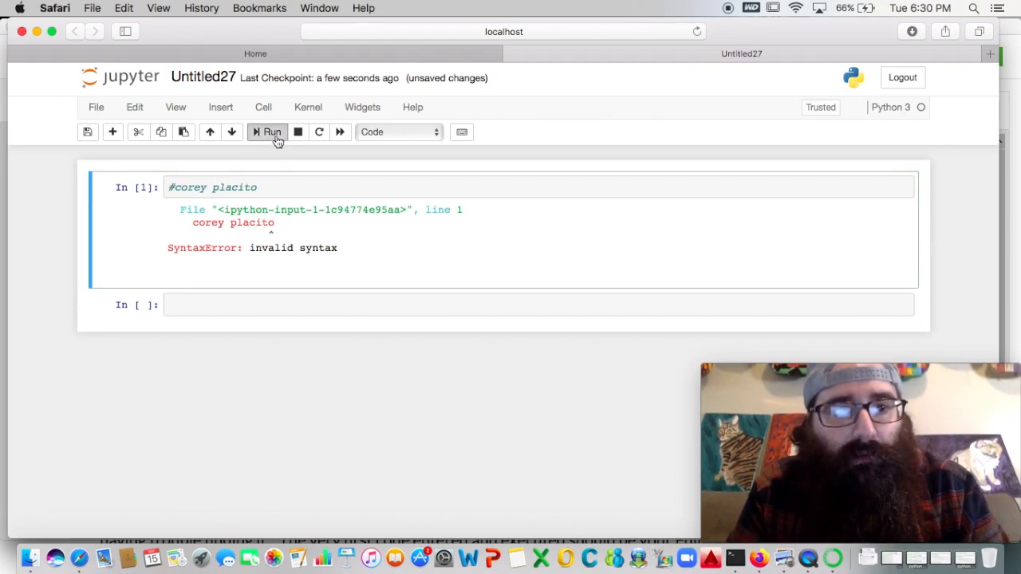
click(267, 132)
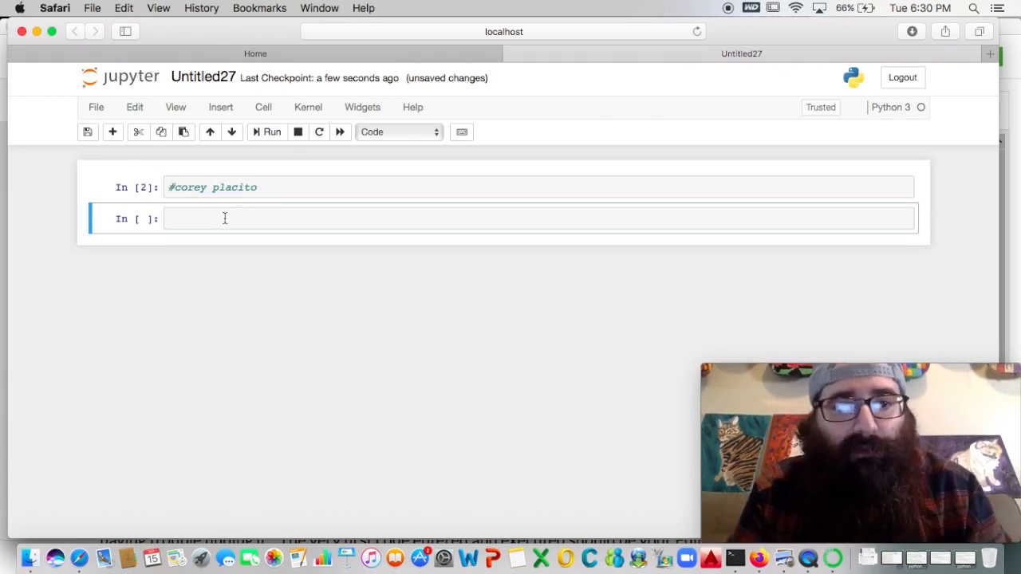
Step: Add and run the '#buy a razor' and '#have fewer cats' comment cells
text(#)
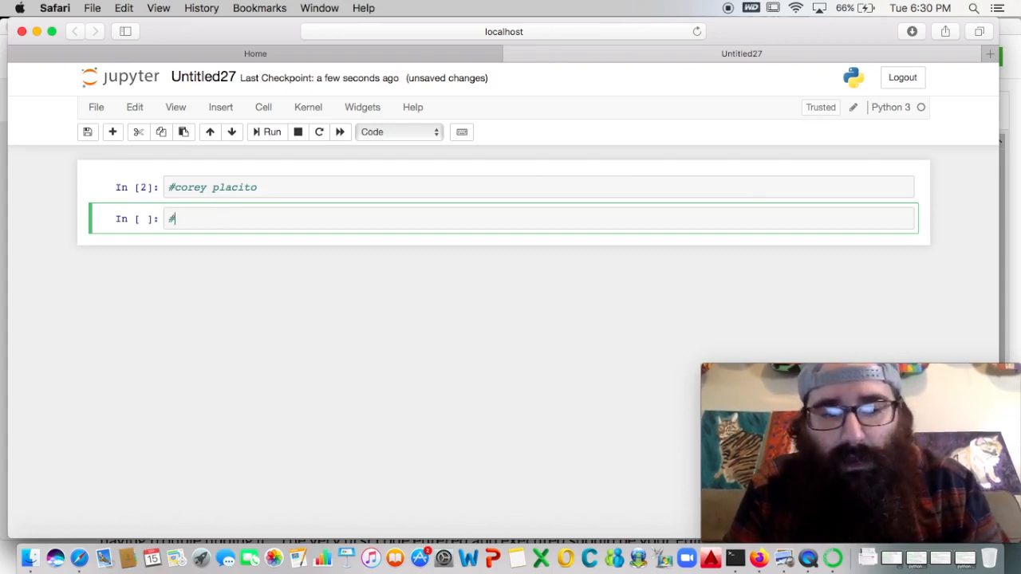
text(buy a ravor to shave)
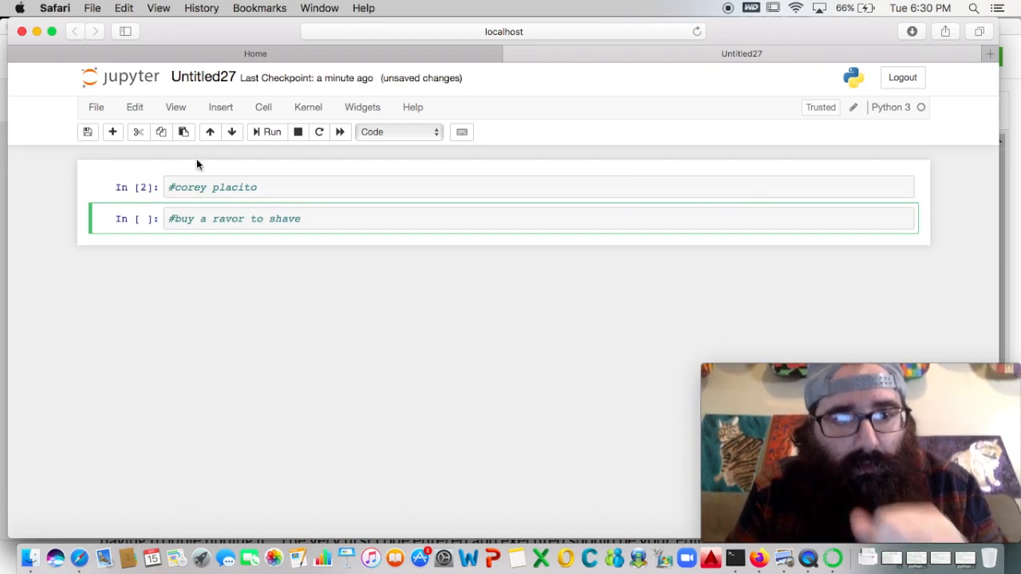
key(shift+enter)
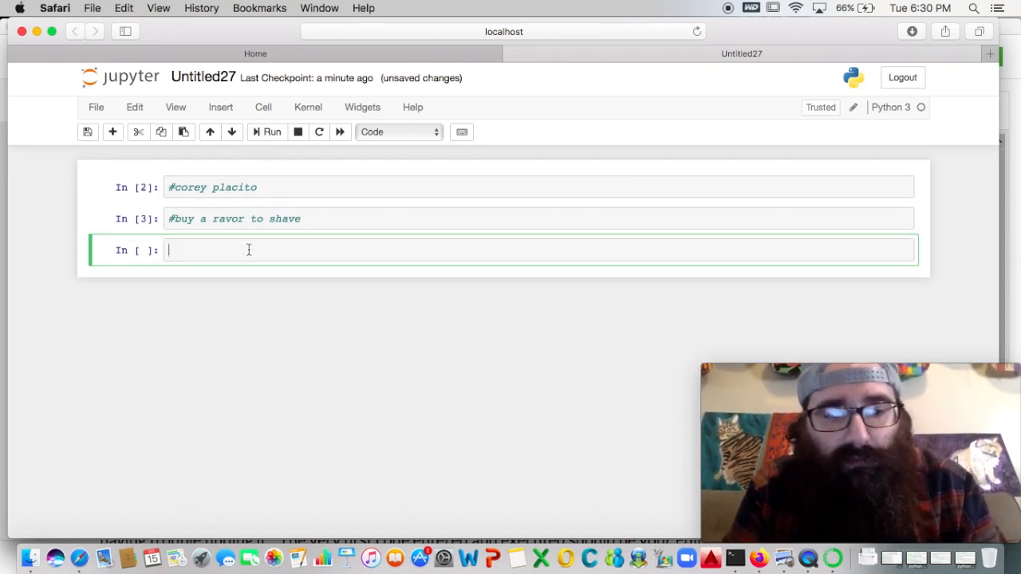
text(#have few)
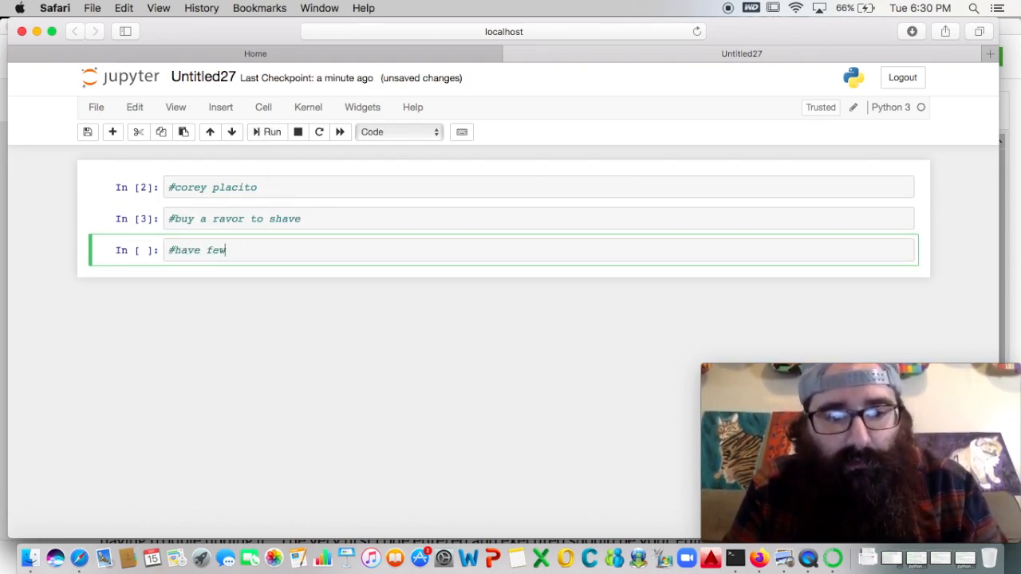
text(er cats)
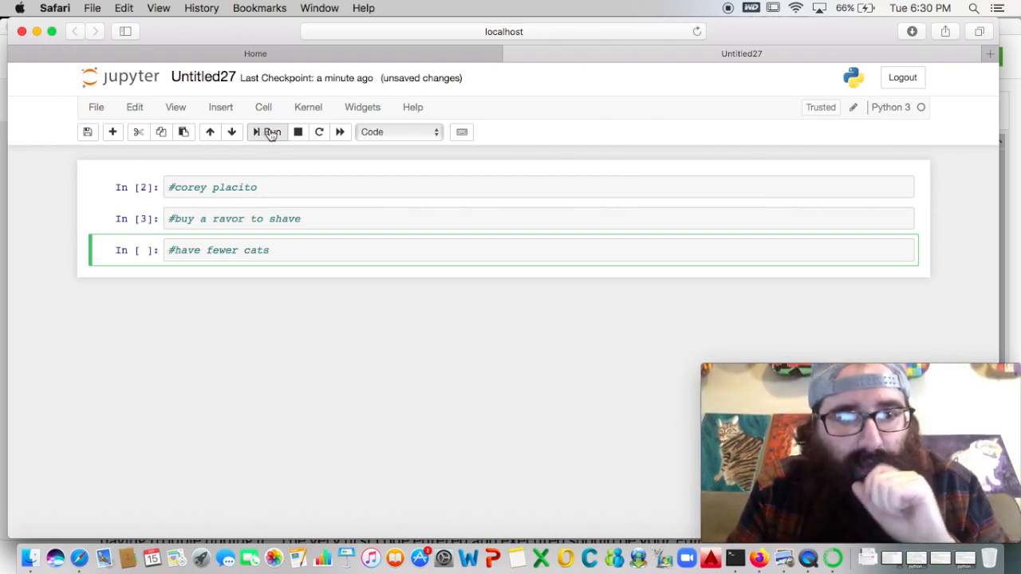
click(268, 131)
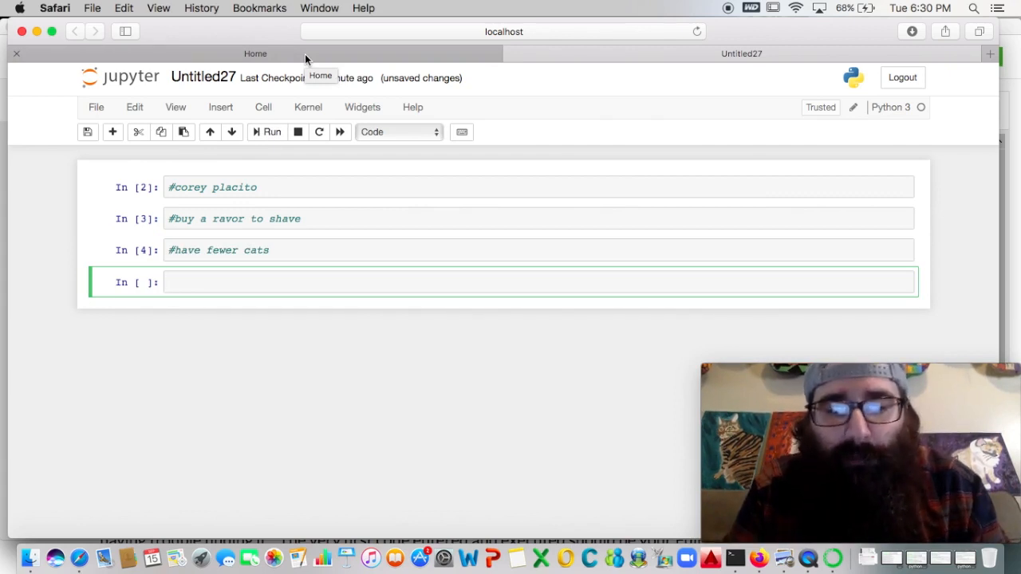
Step: Run 'from resources306 import*' in a new cell, then edit and rerun it
text(from resources306 i)
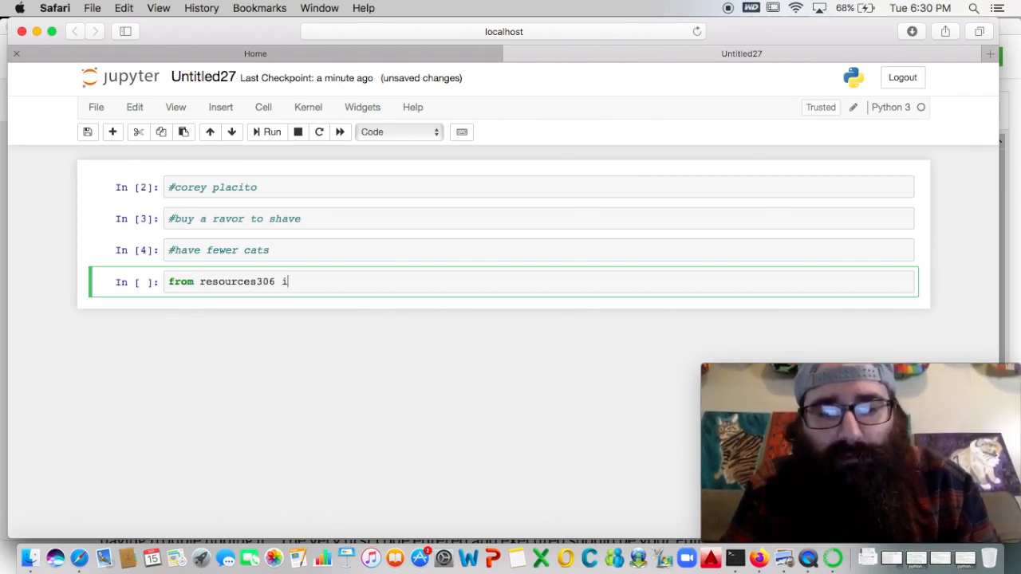
text(mport*)
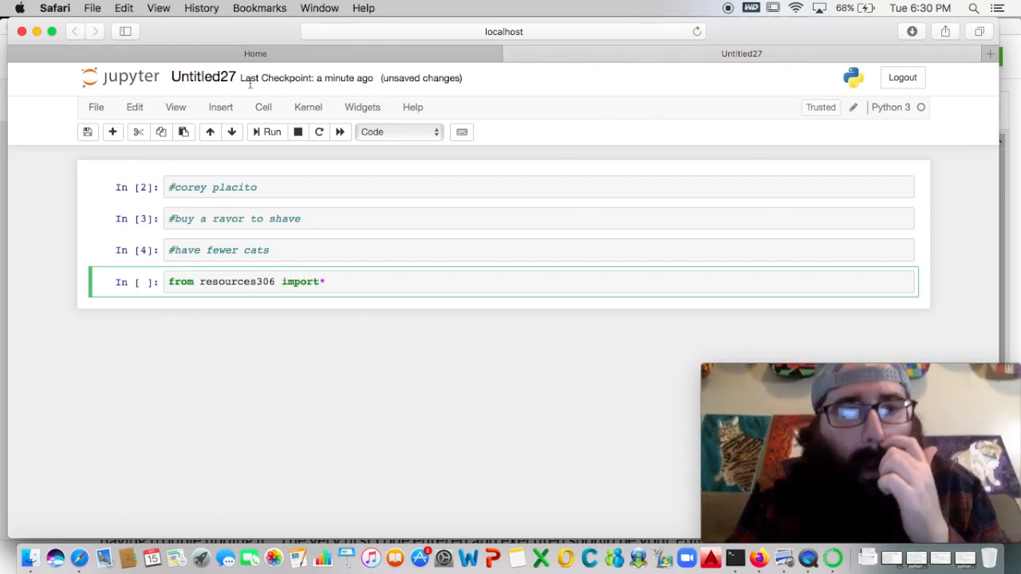
click(267, 131)
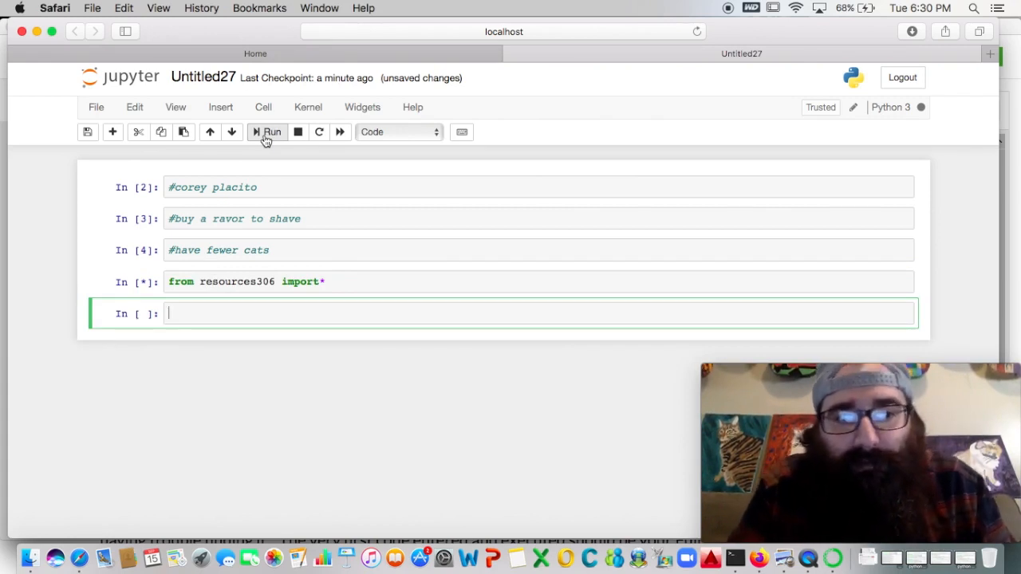
click(266, 132)
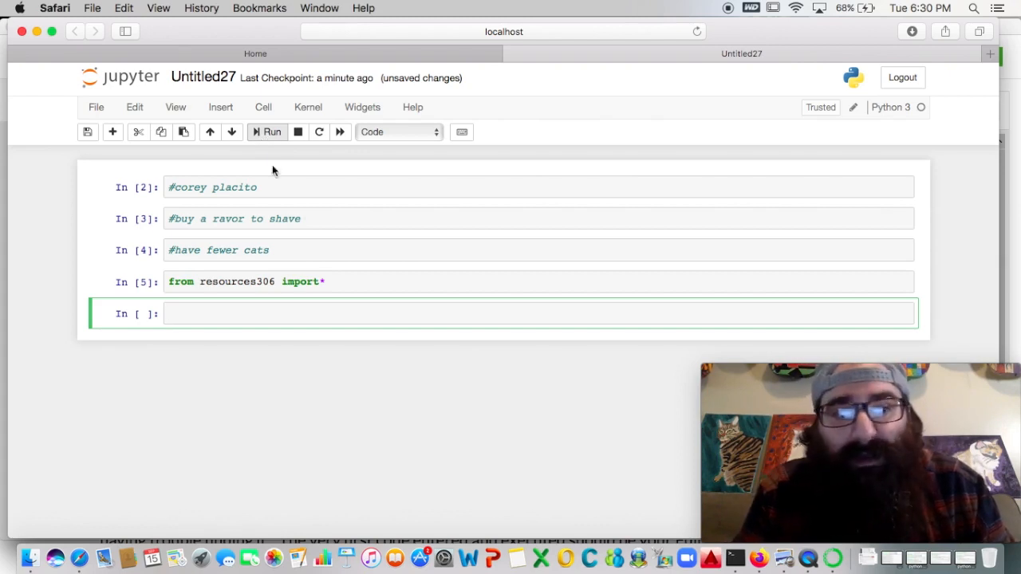
click(319, 281)
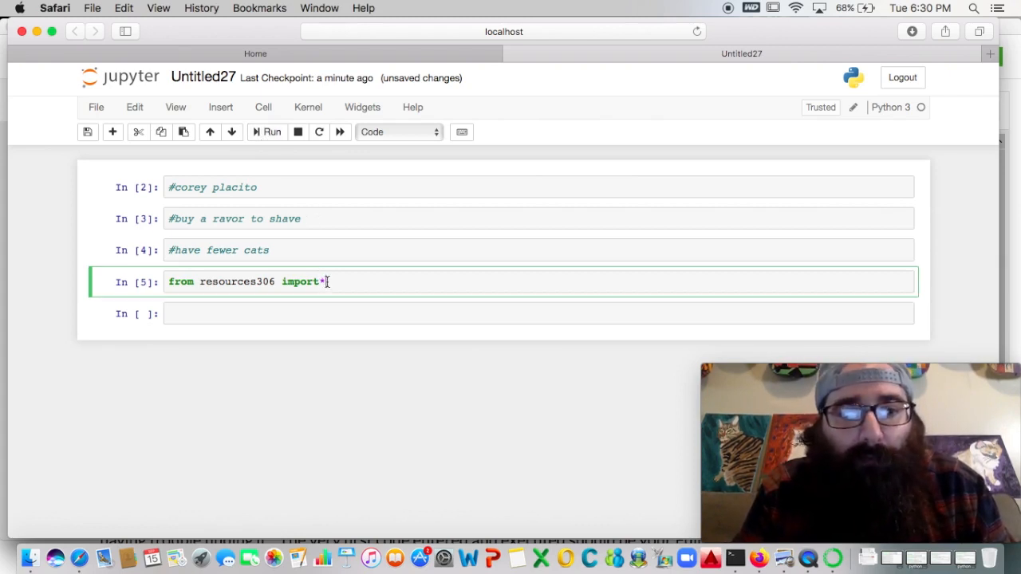
key(backspace)
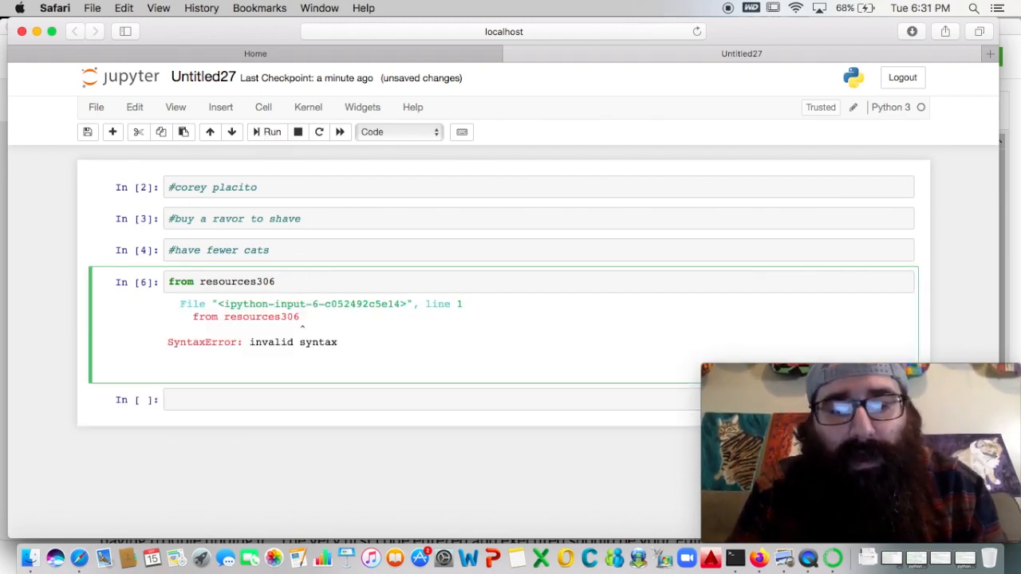
text(import*)
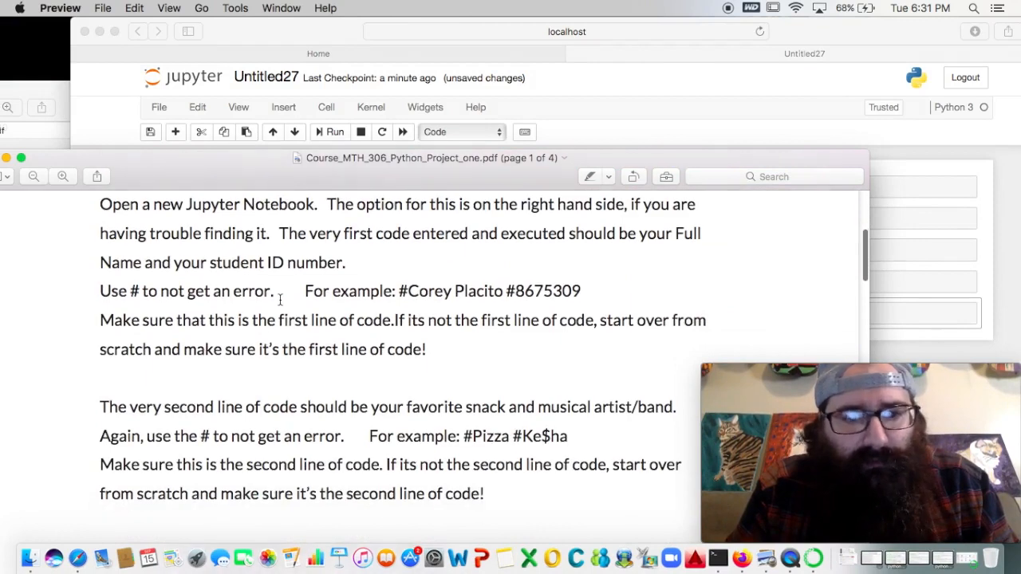
Step: Scroll the PDF to page 12 and select the example (a) plotting code
scroll(down, 3)
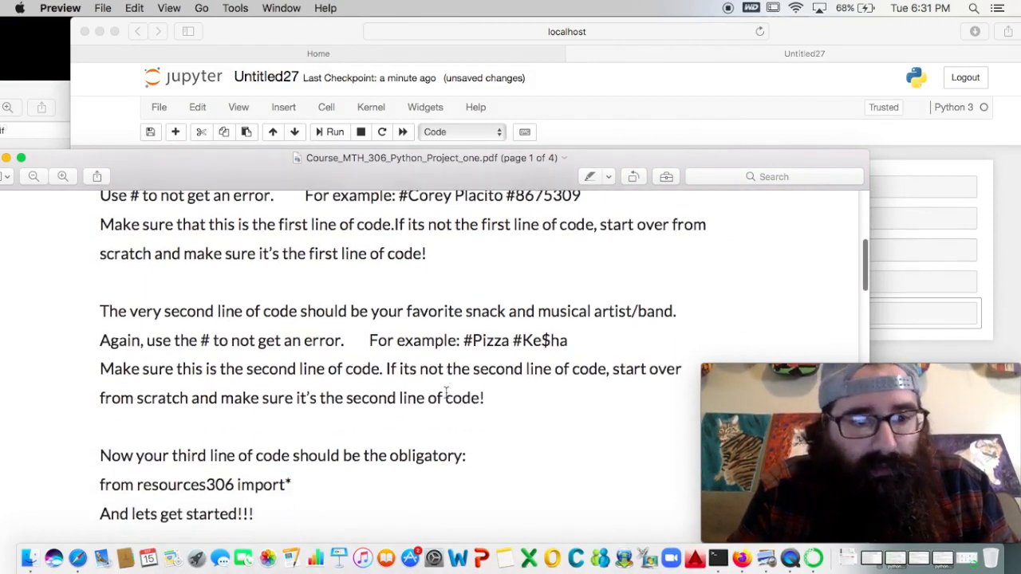
scroll(down, 3)
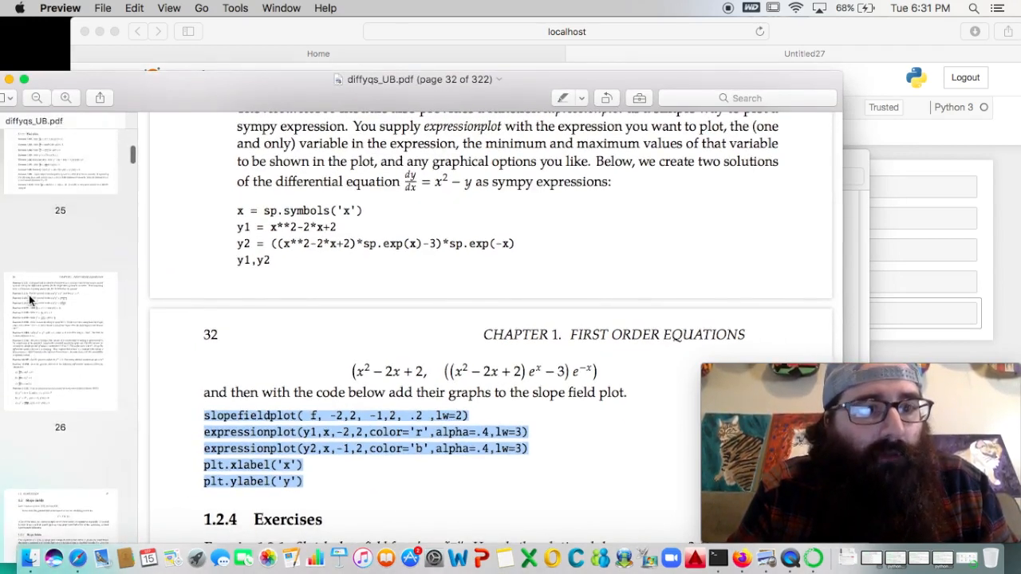
scroll(down, 3)
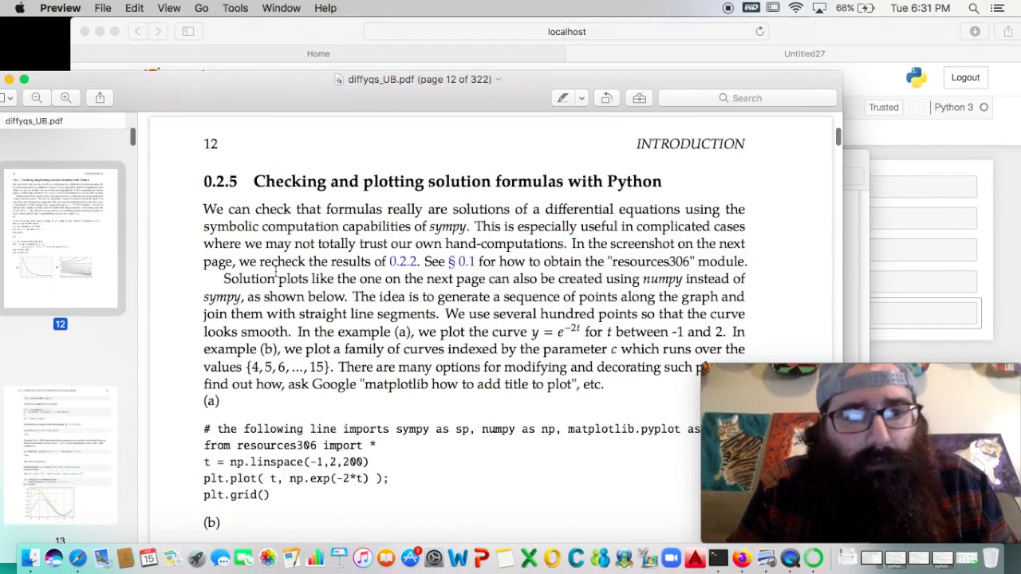
scroll(down, 3)
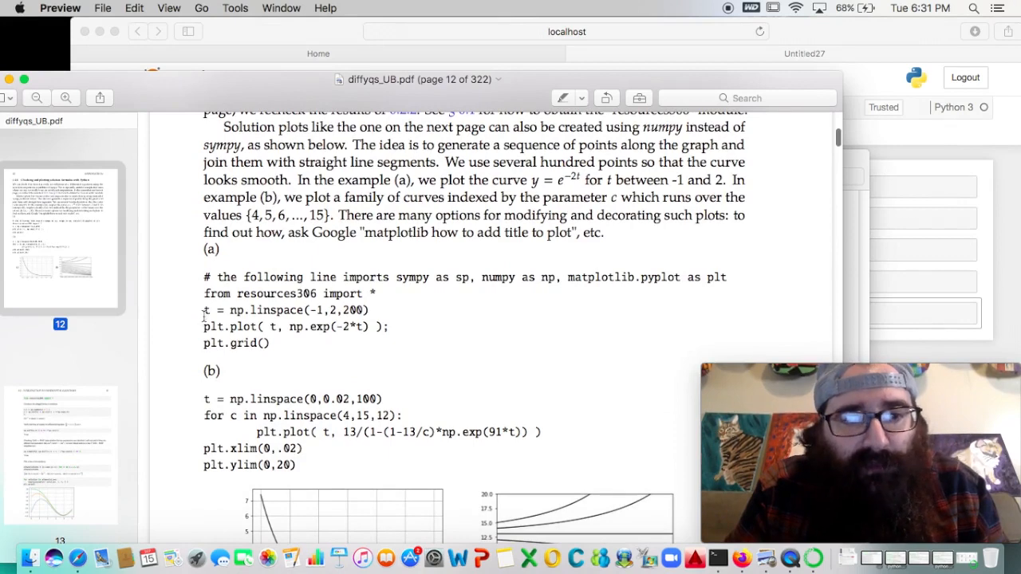
drag(204, 309, 389, 343)
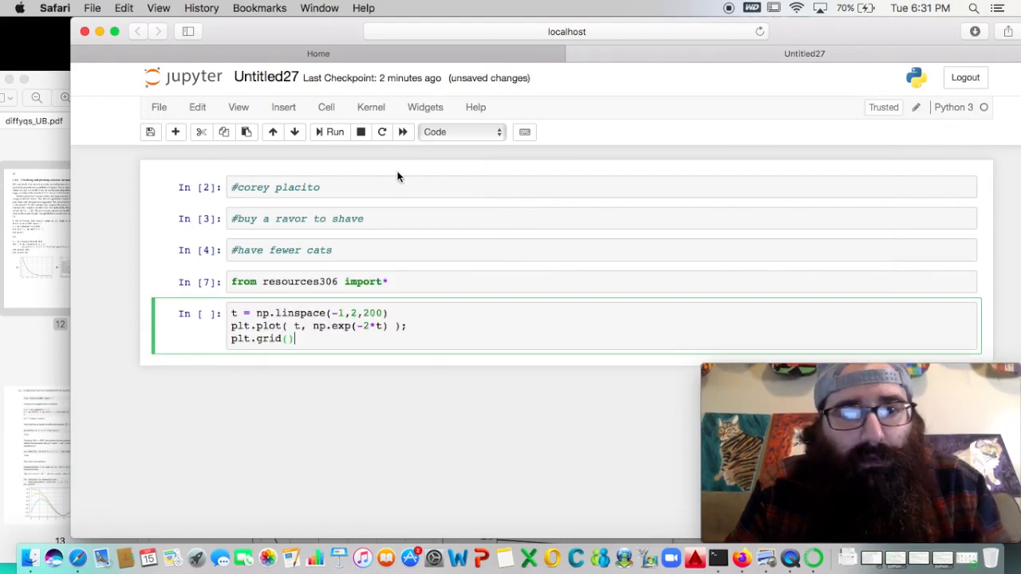
Step: Run the pasted exponential plot code and change the t range to -3 to 4
click(329, 132)
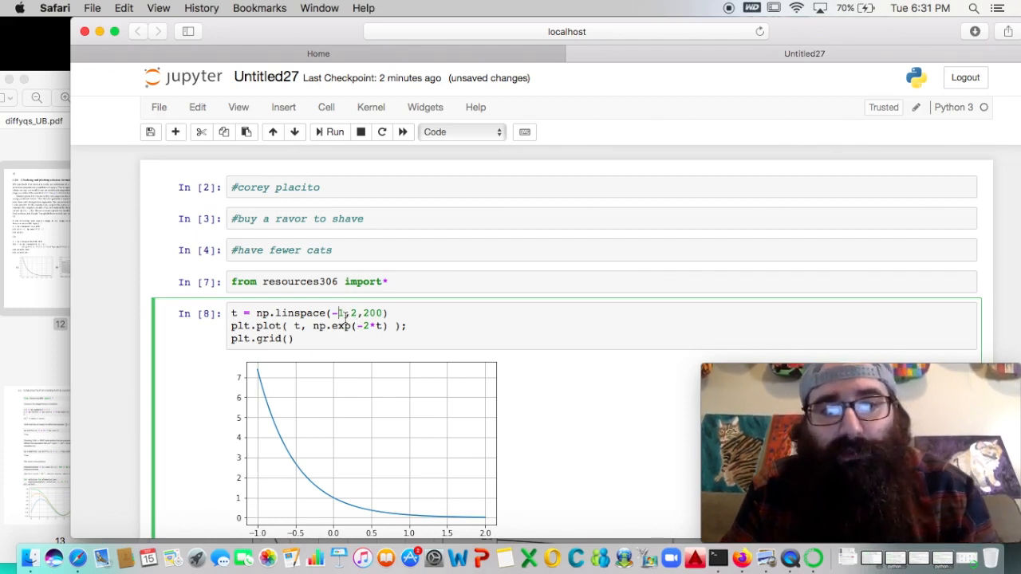
text(7)
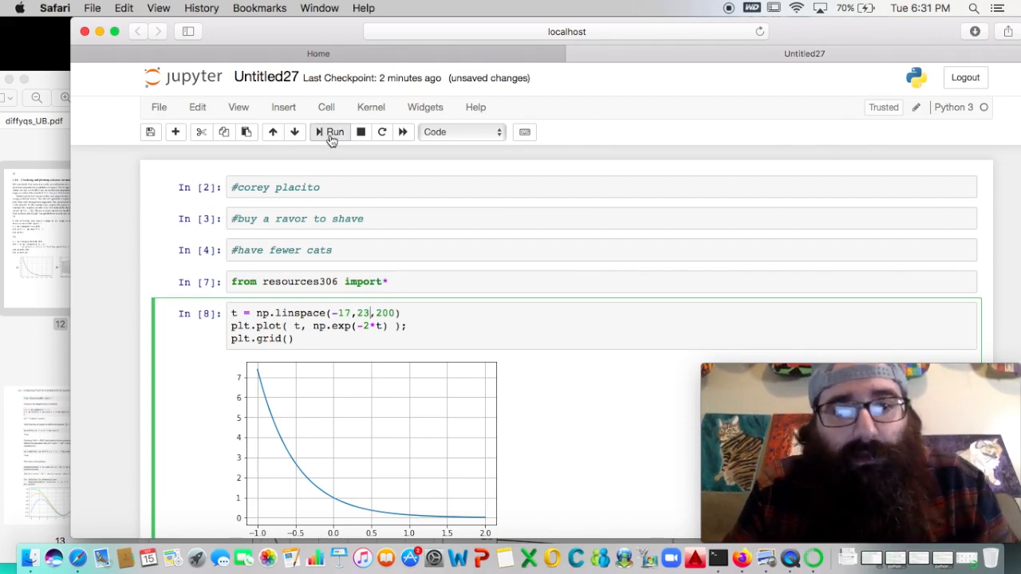
click(331, 132)
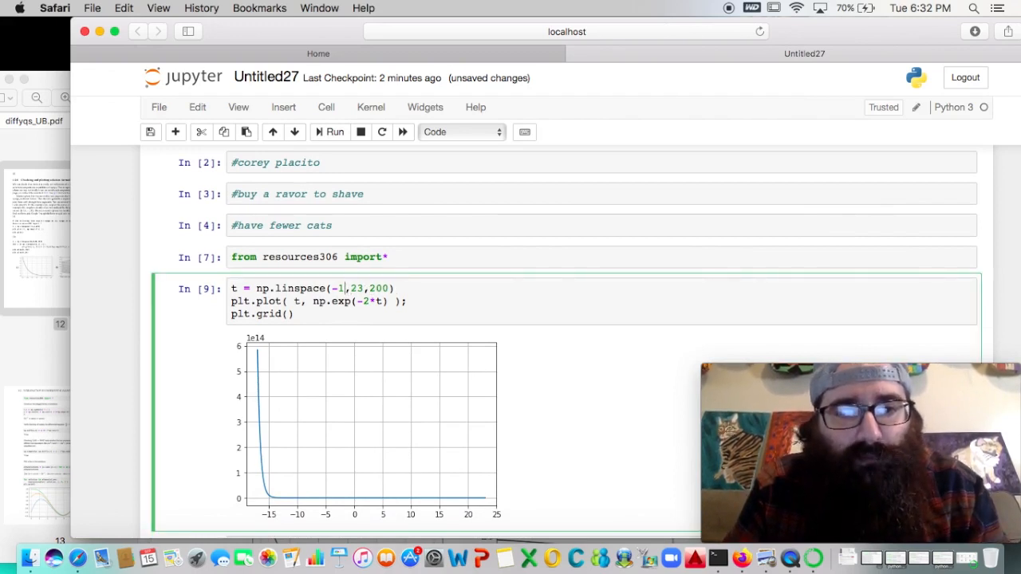
text(3)
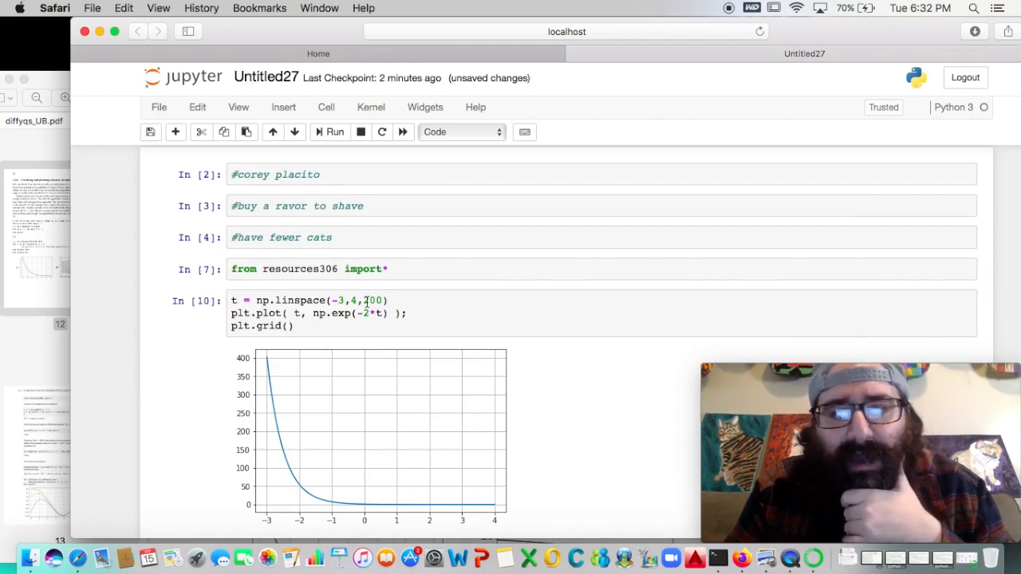
Step: Rerun the plot with 300, 100, 10, 2, then 200 sample points
click(375, 301)
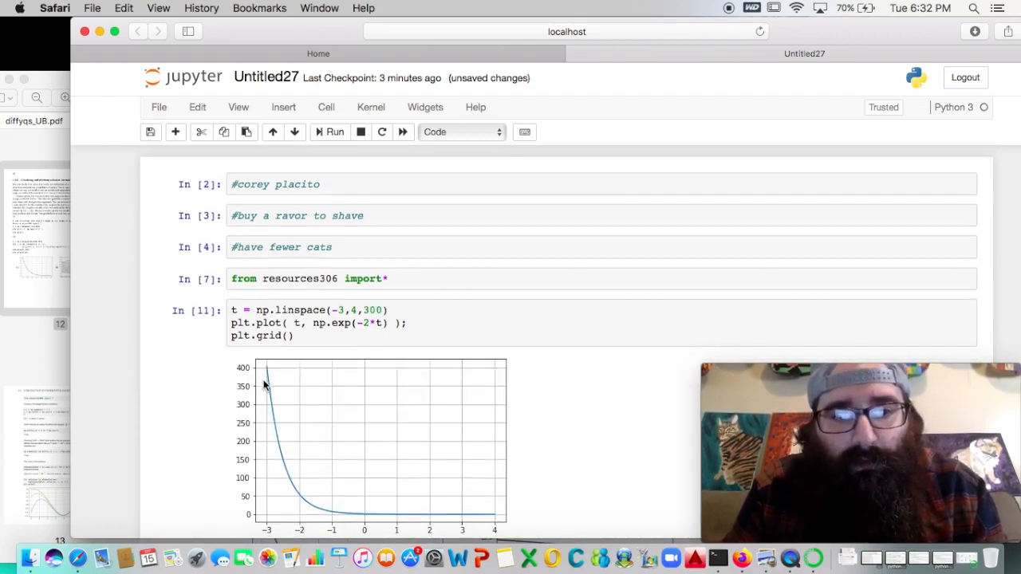
click(361, 306)
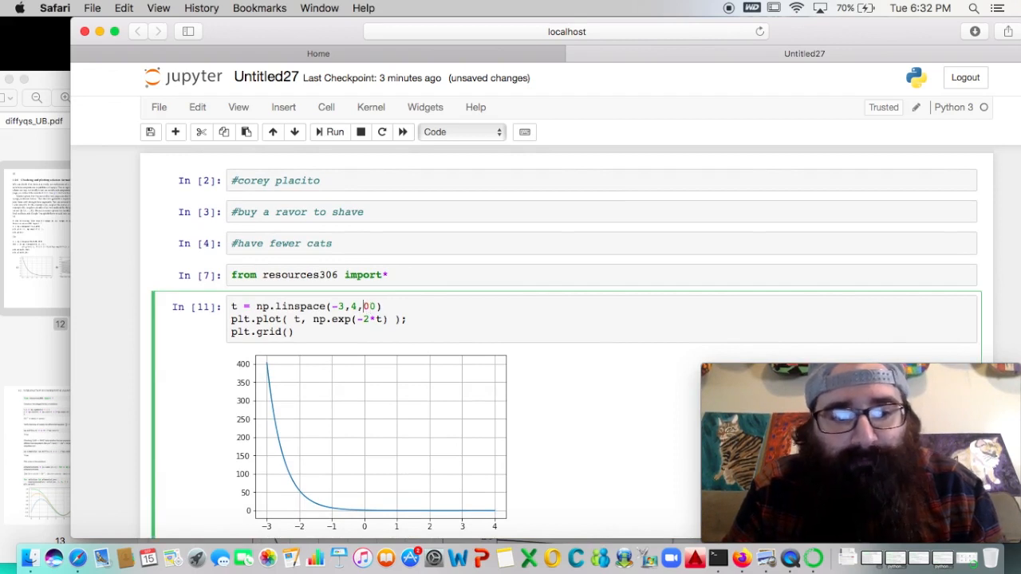
click(329, 132)
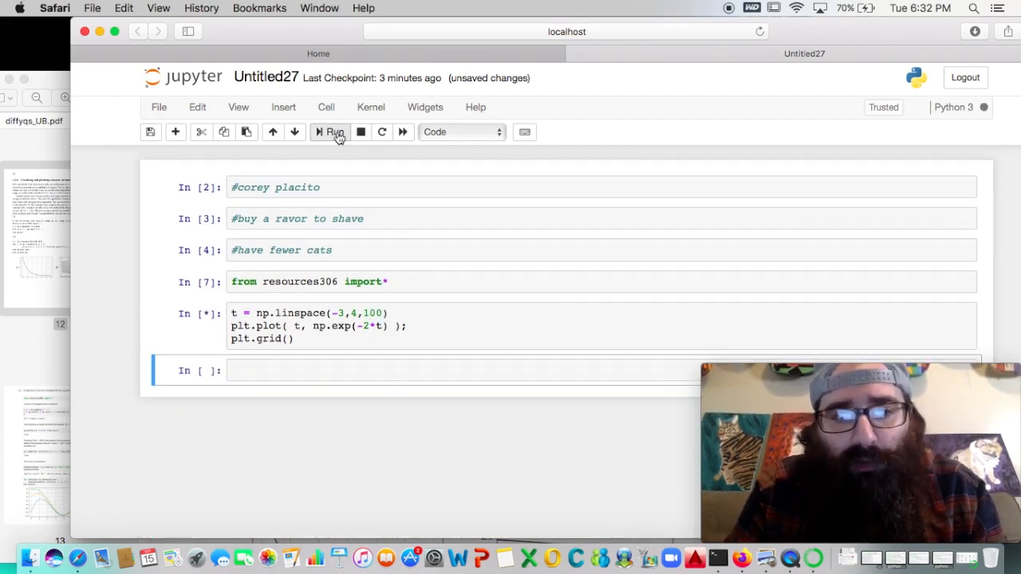
click(330, 131)
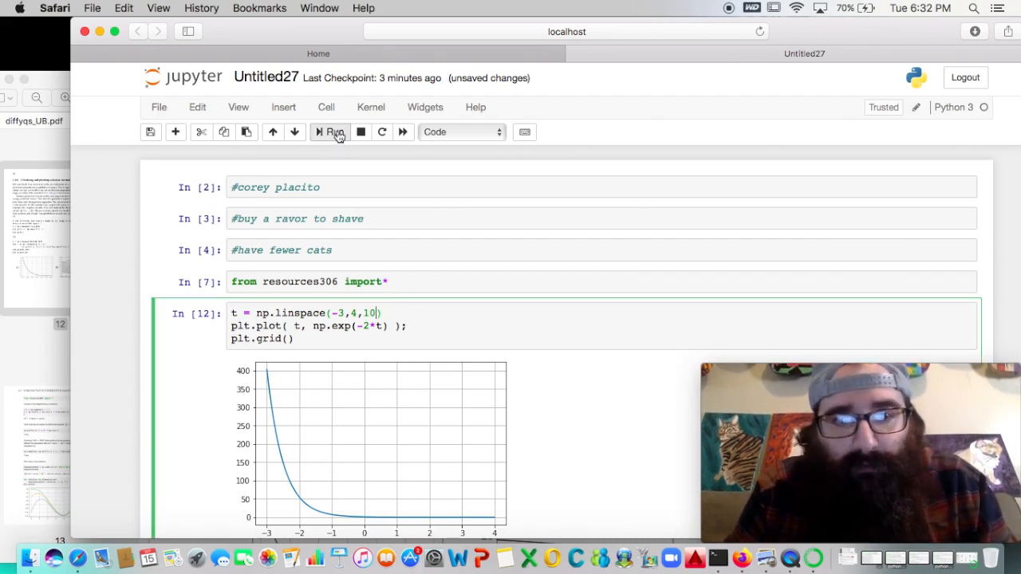
click(329, 131)
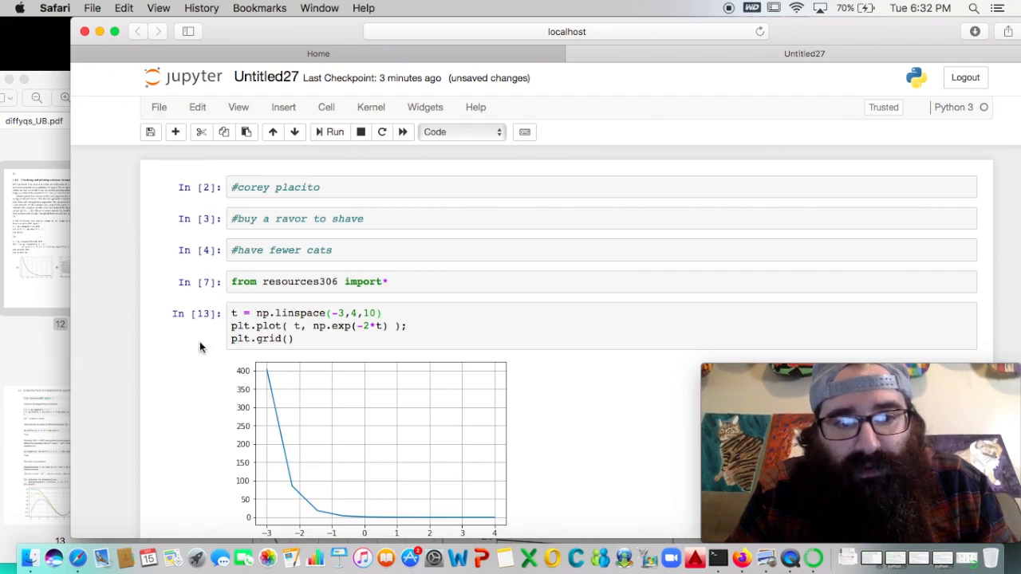
click(373, 312)
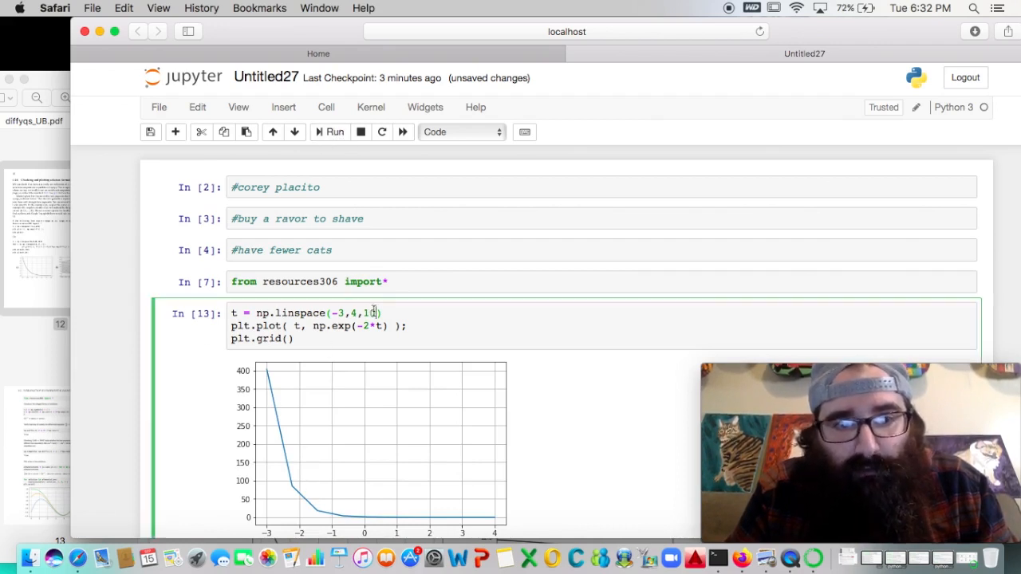
text(2)
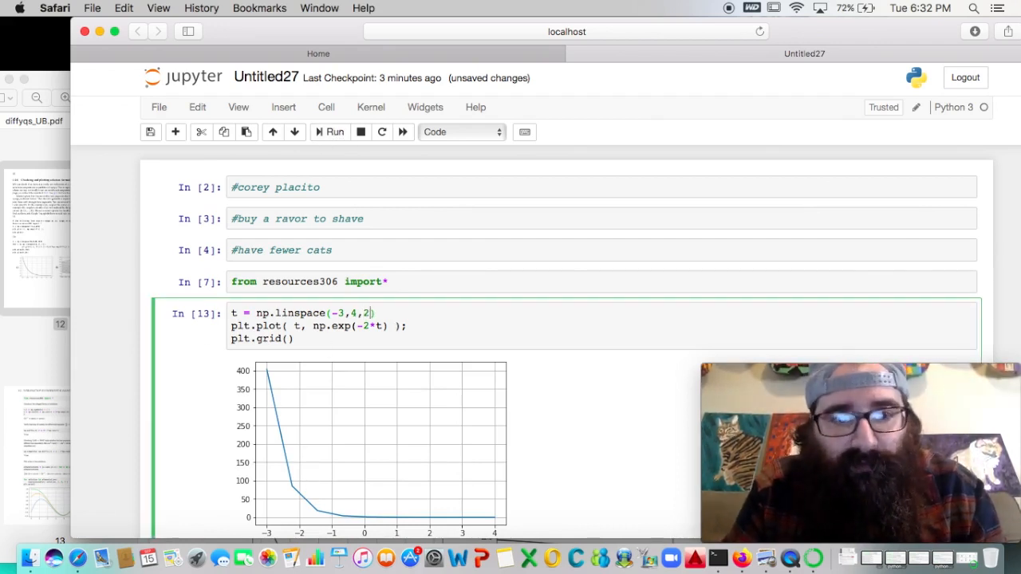
click(330, 132)
text(00)
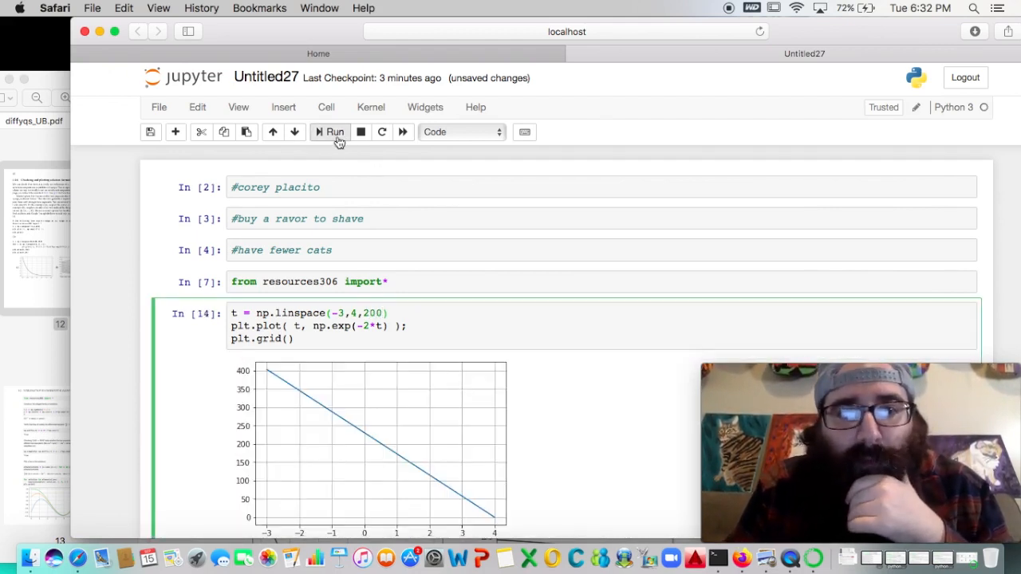
click(335, 131)
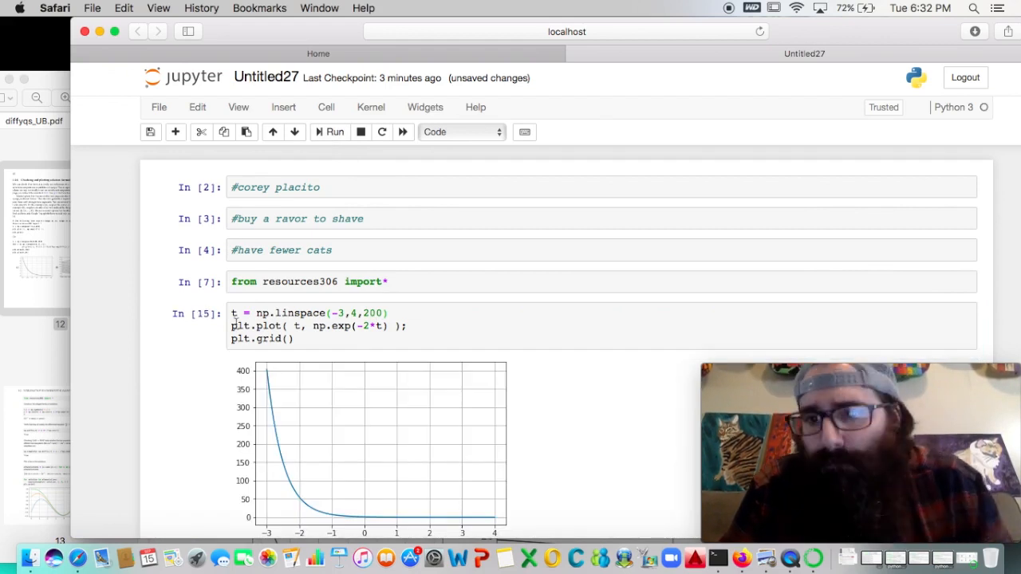
scroll(down, 3)
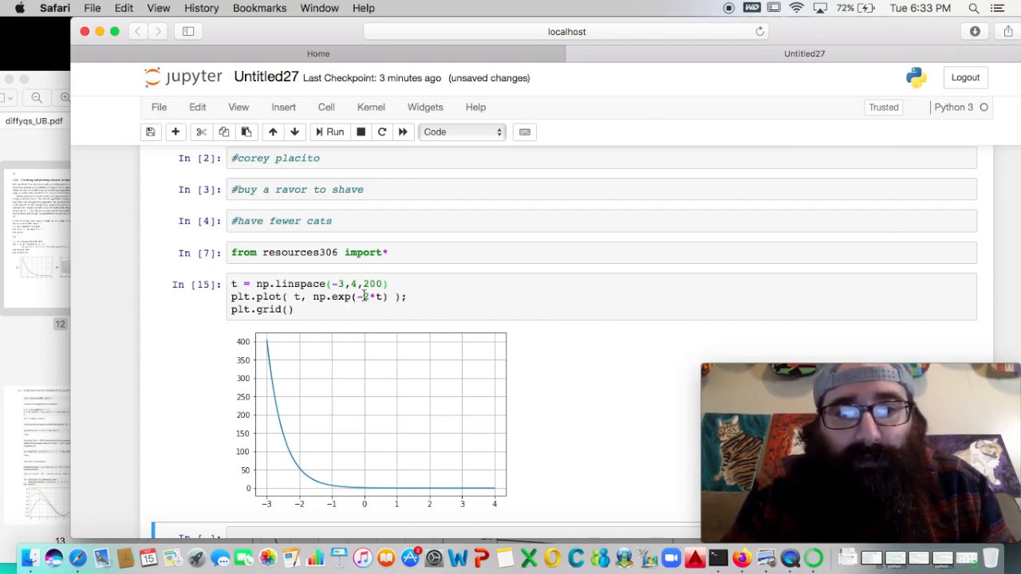
Step: Replot the curve as exp(-t), then log(3t), and finally log(-t)
click(375, 297)
text(1)
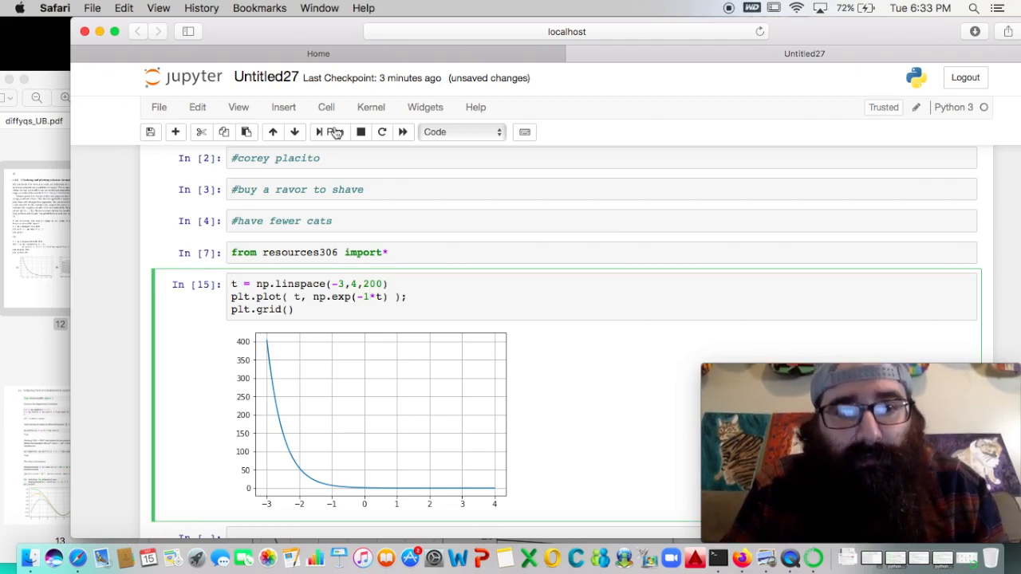
click(329, 132)
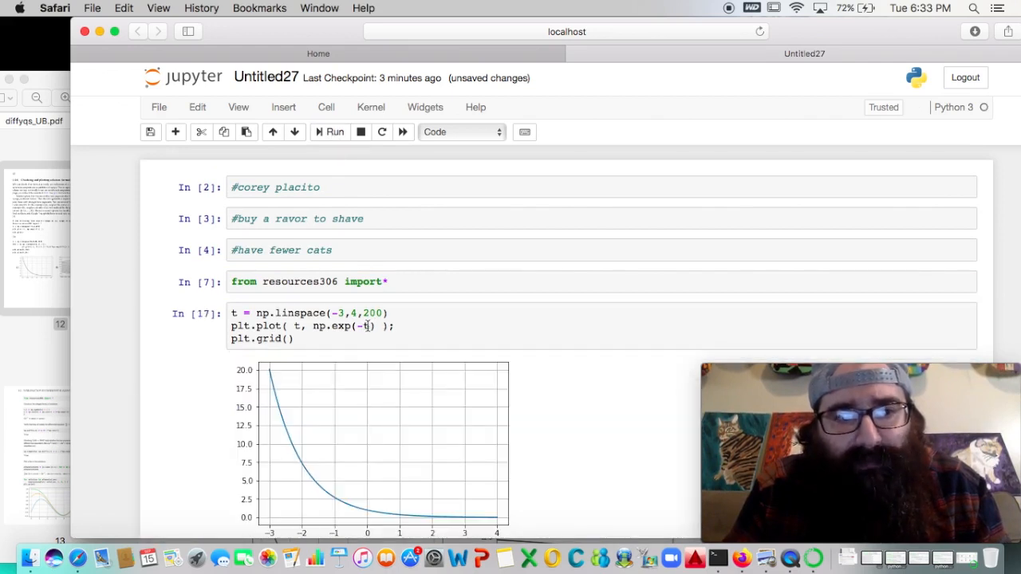
text(3*)
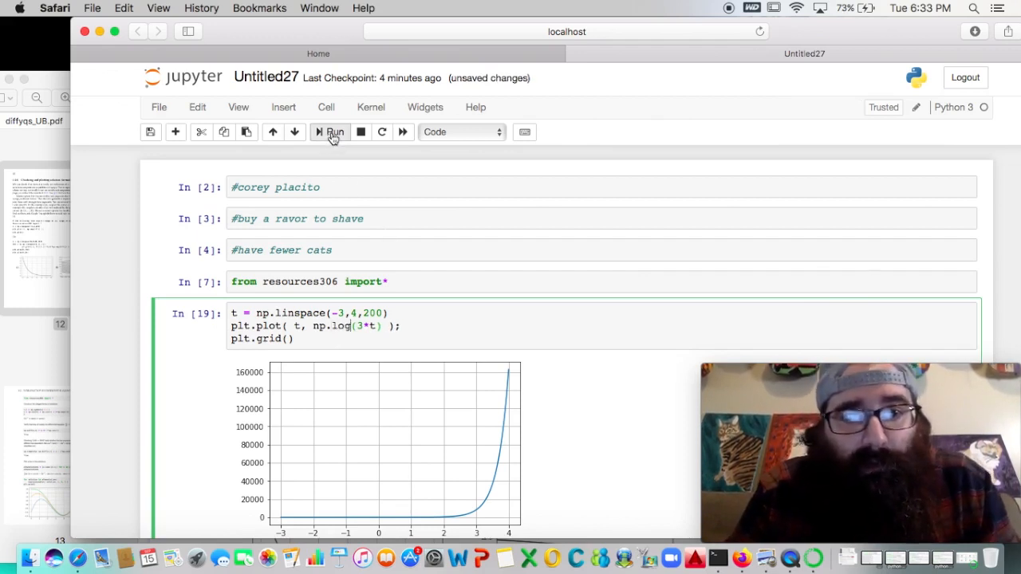
click(330, 131)
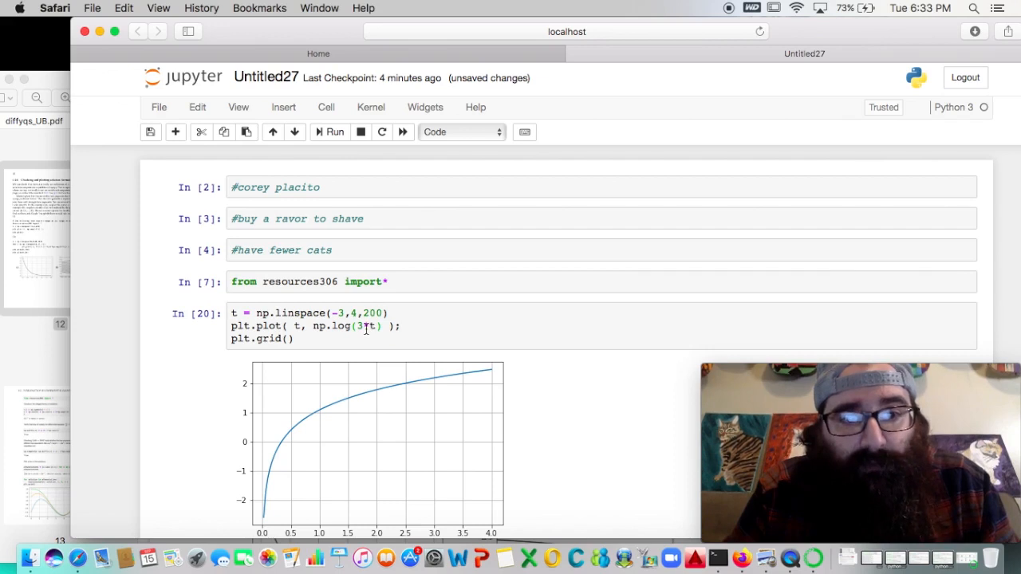
click(363, 325)
text(-)
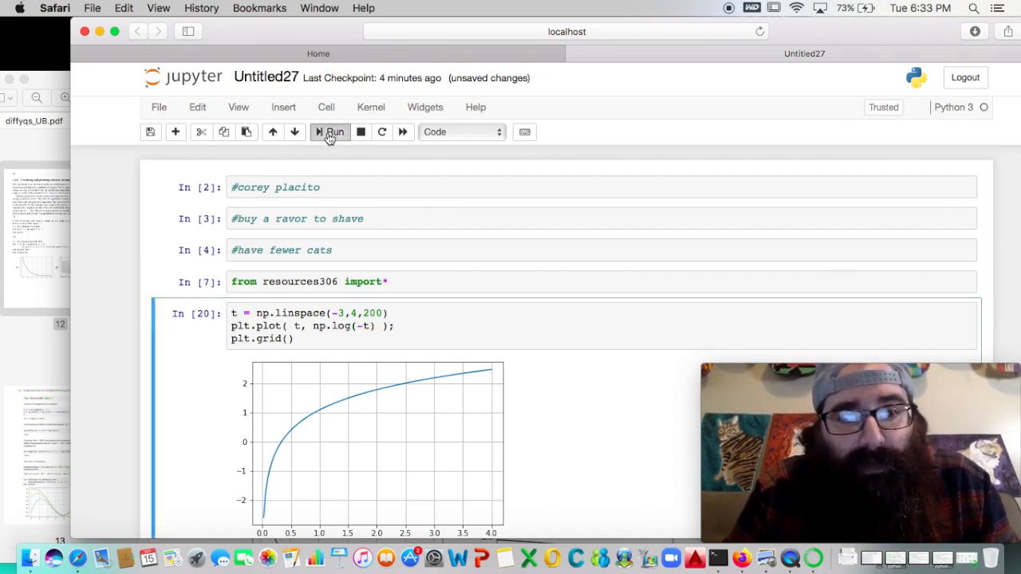
click(330, 132)
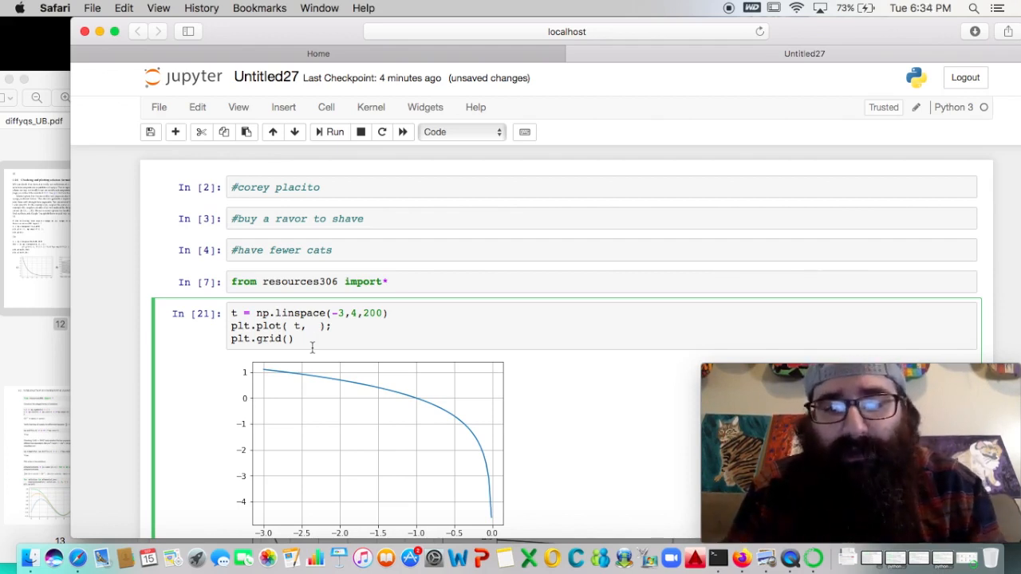
Step: Change the plotted expression to t**2-4*t+2 and rerun the cell
text(t)
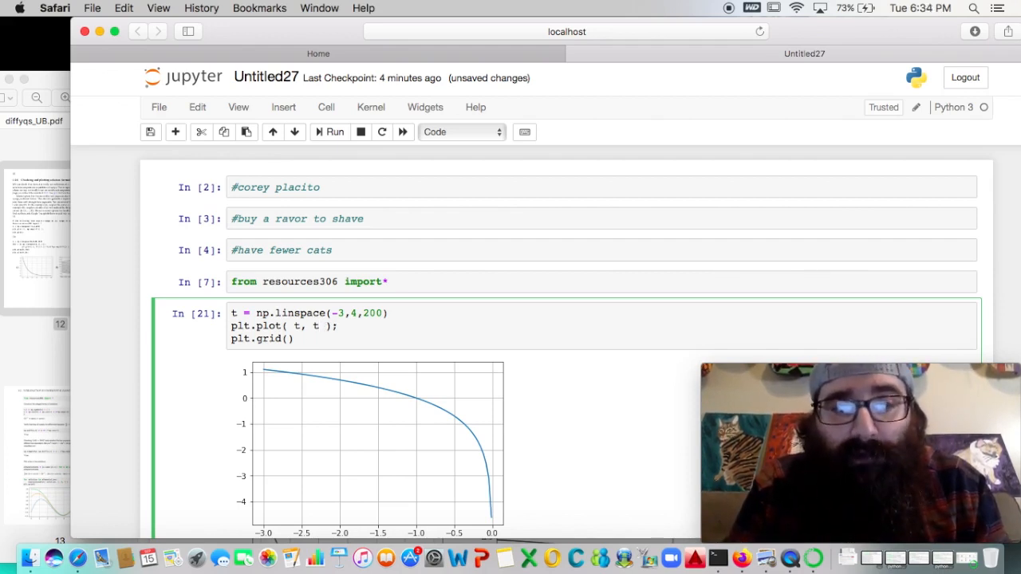
text(**2)
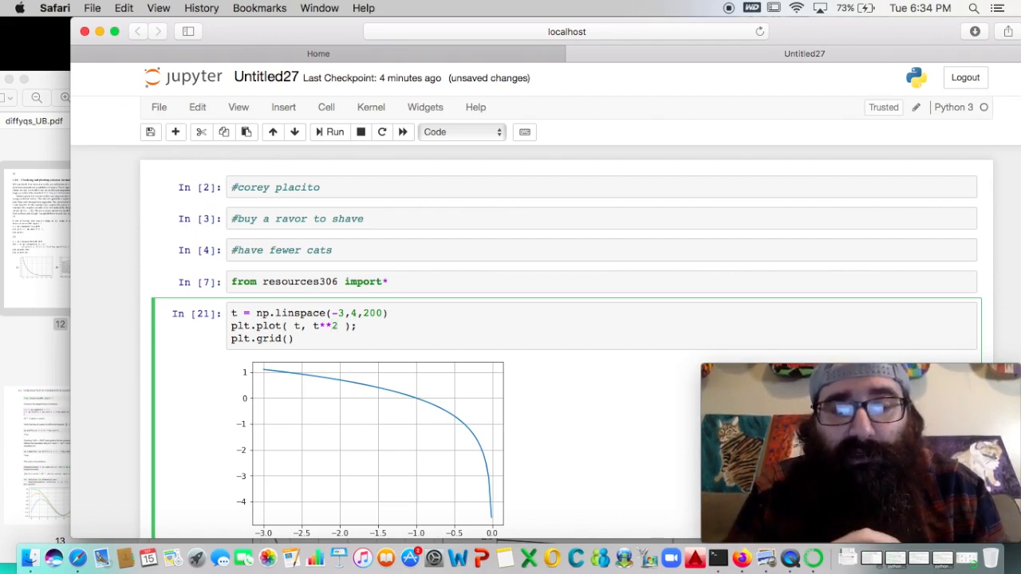
text(-)
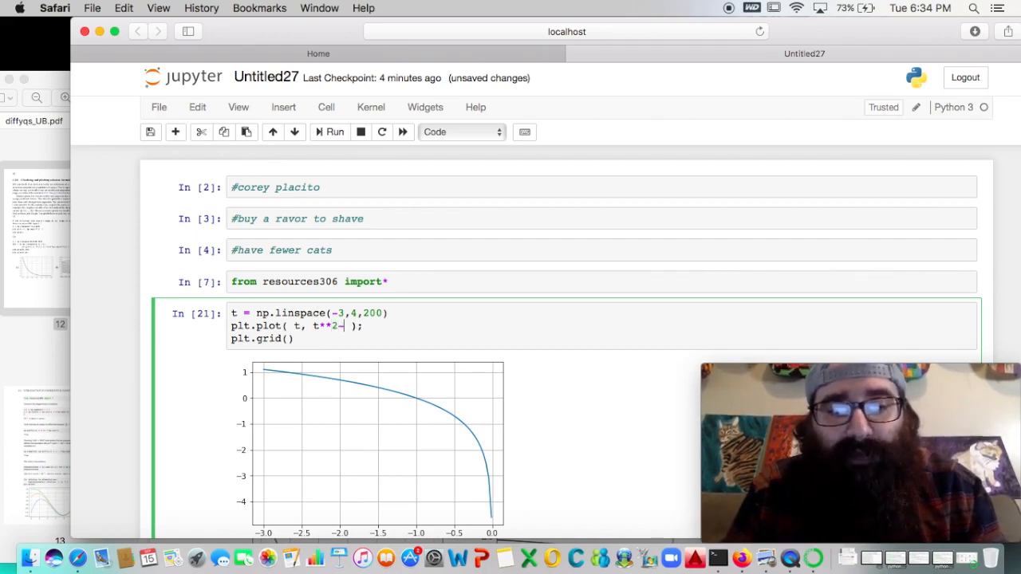
text(4*t)
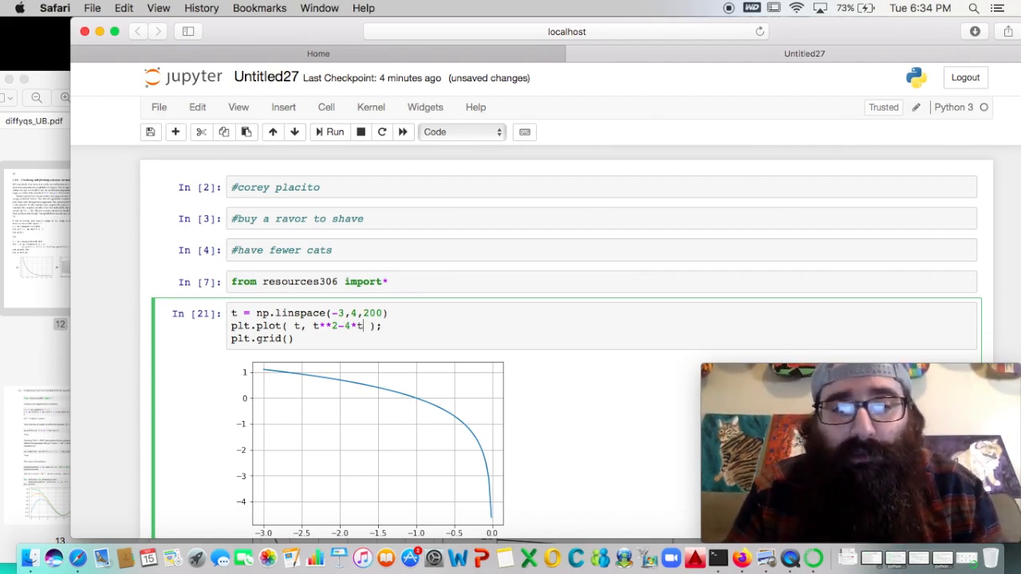
text(+2)
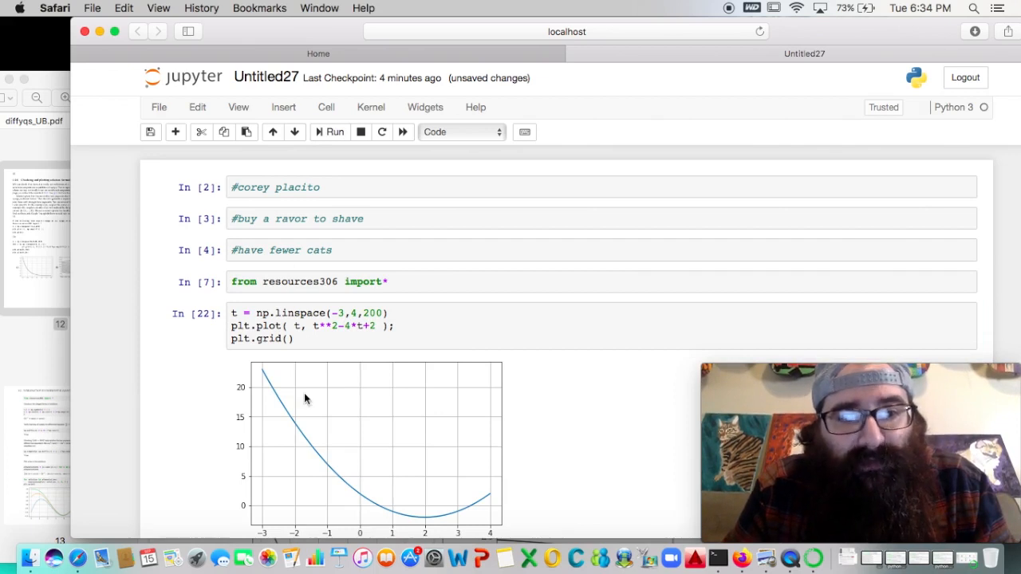
mouse_move(310, 522)
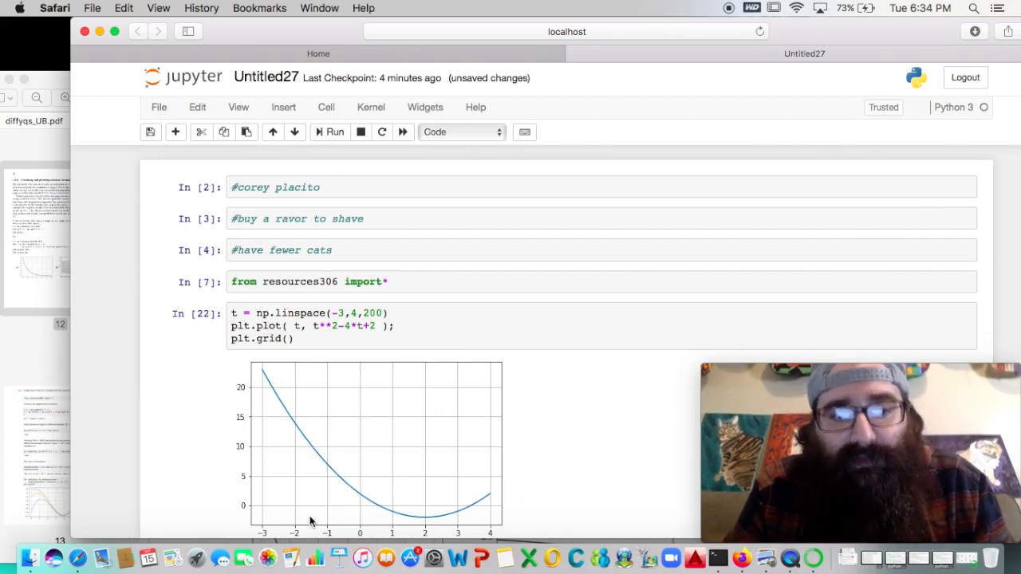
mouse_move(498, 525)
text(7)
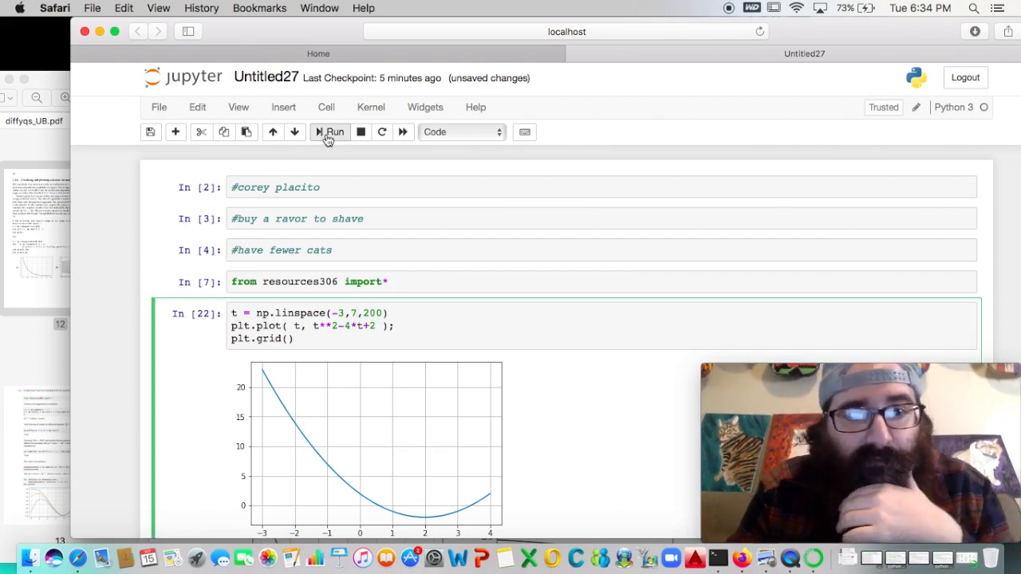
click(329, 131)
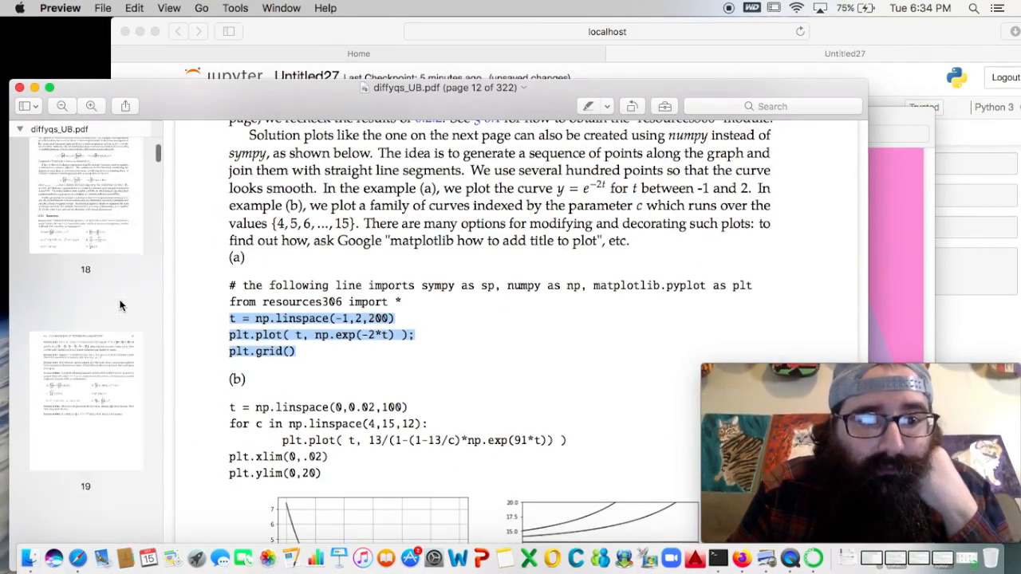
Step: Scroll to page 31's Slope fields section and select the slopefieldplot example code
scroll(down, 3)
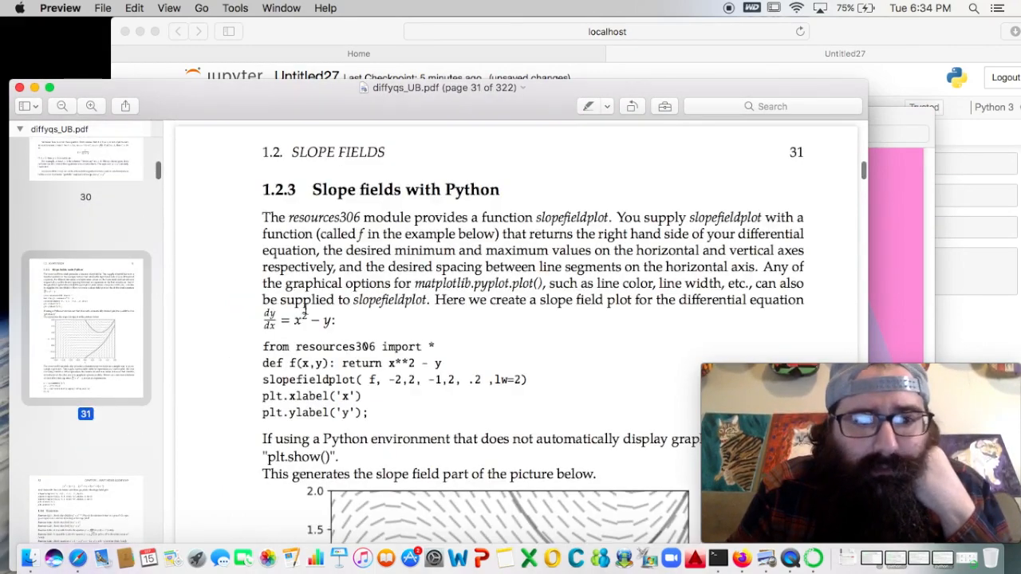
scroll(down, 3)
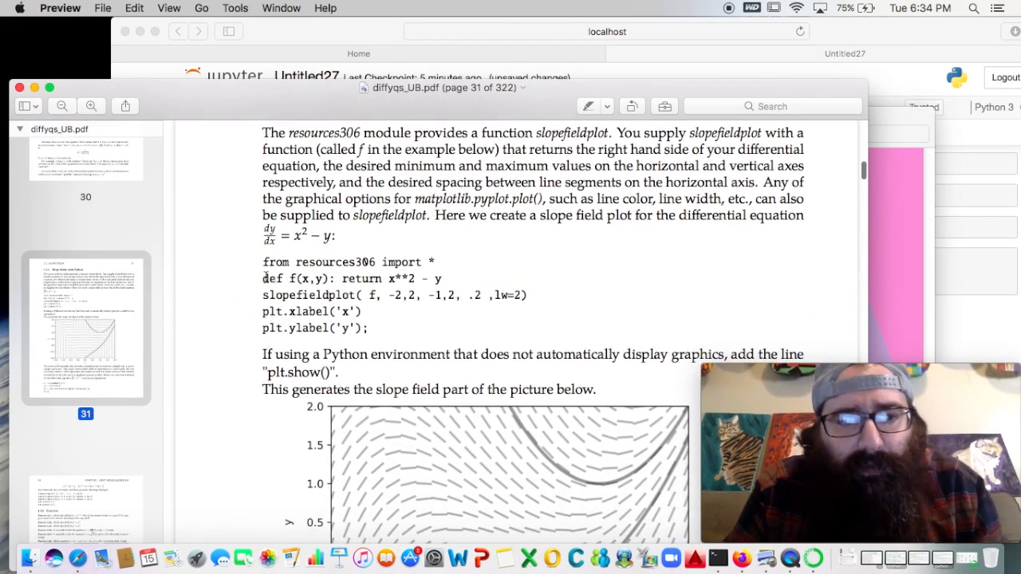
drag(263, 279, 367, 328)
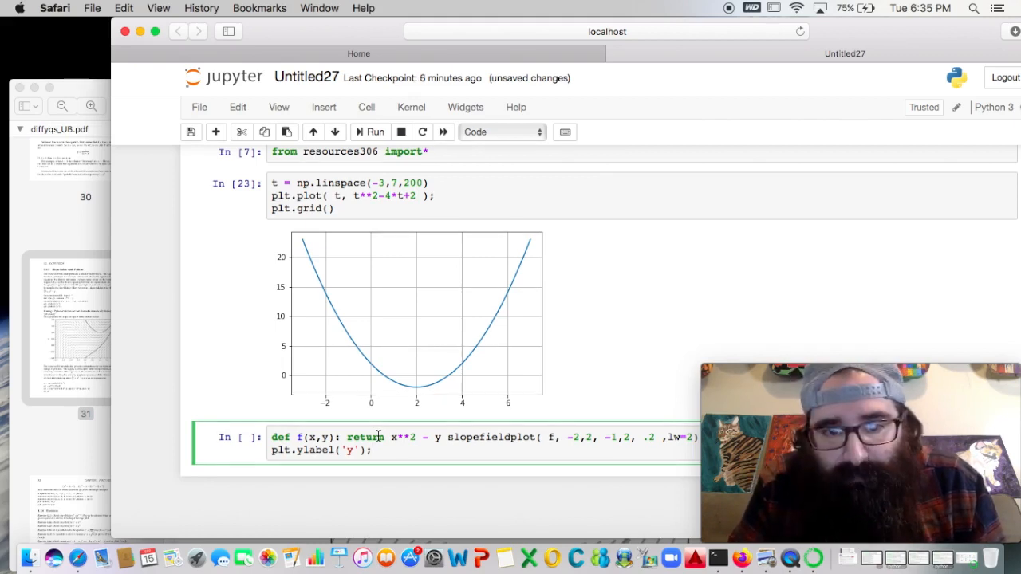
mouse_move(407, 231)
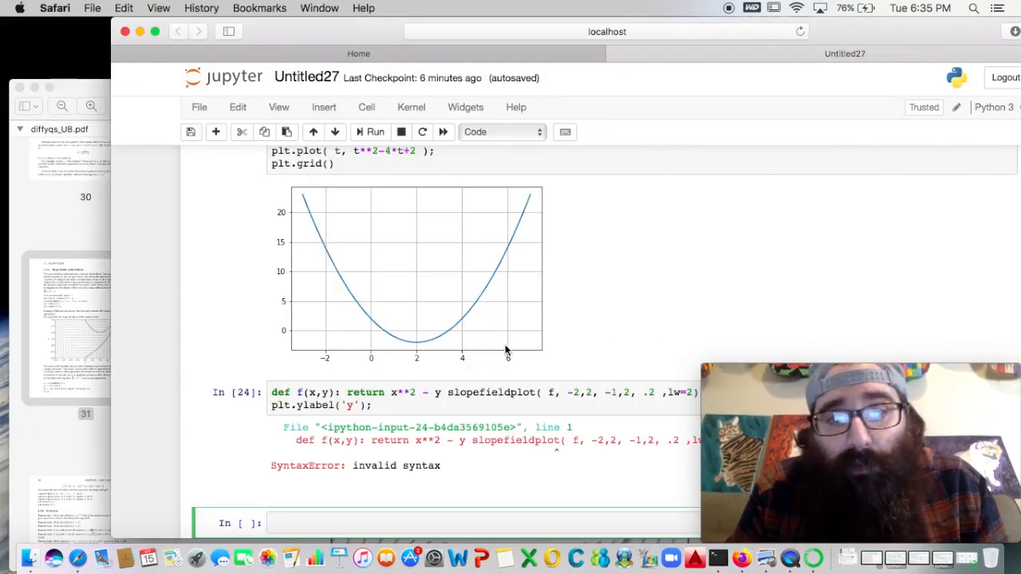
Step: Rerun the x²−y slope-field cell after splitting its statements onto separate lines
scroll(down, 3)
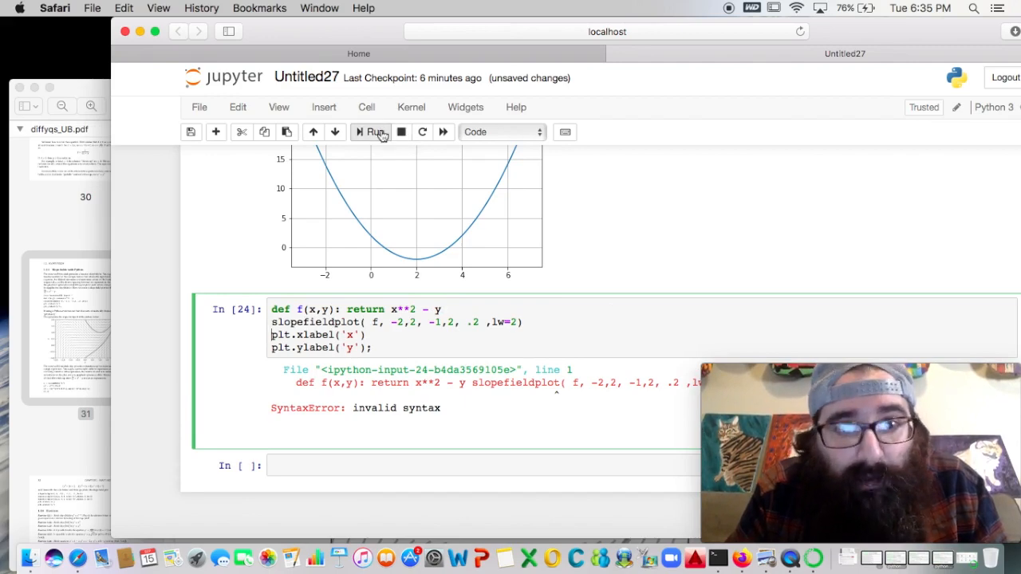
click(371, 132)
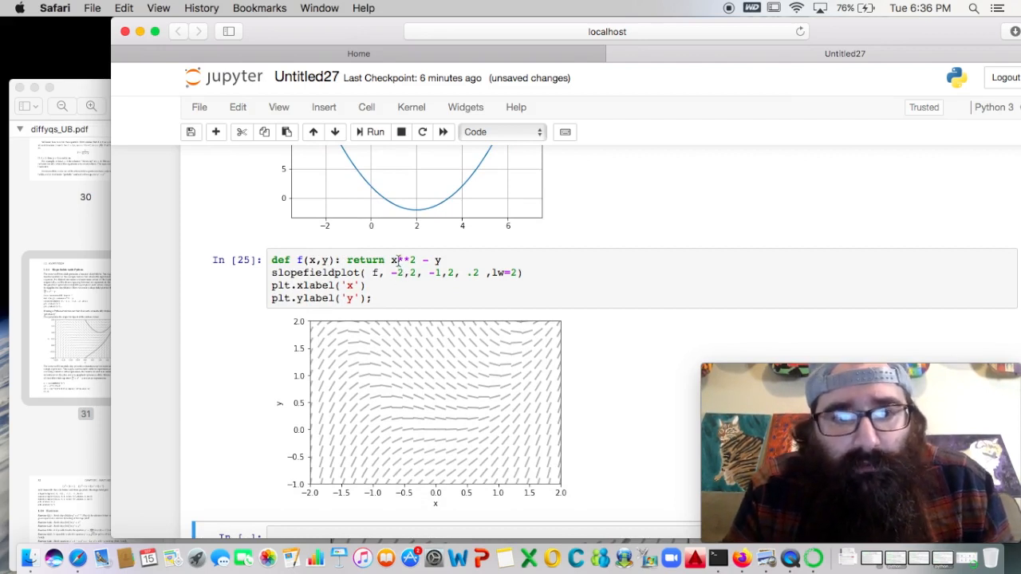
Step: Change the slope function toward x**3 - 4*y and rerun the cell
click(403, 260)
text(3)
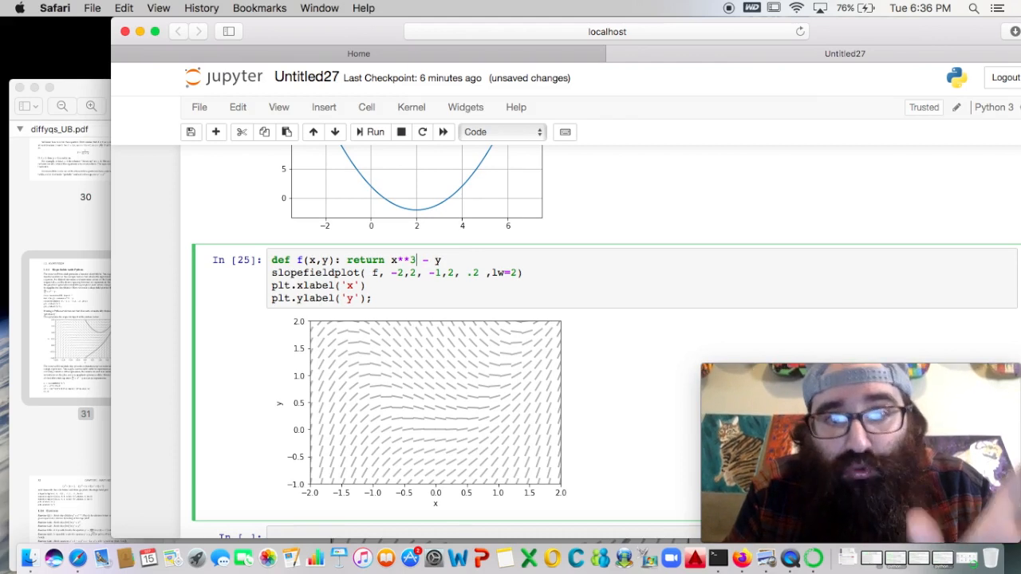
text(4*)
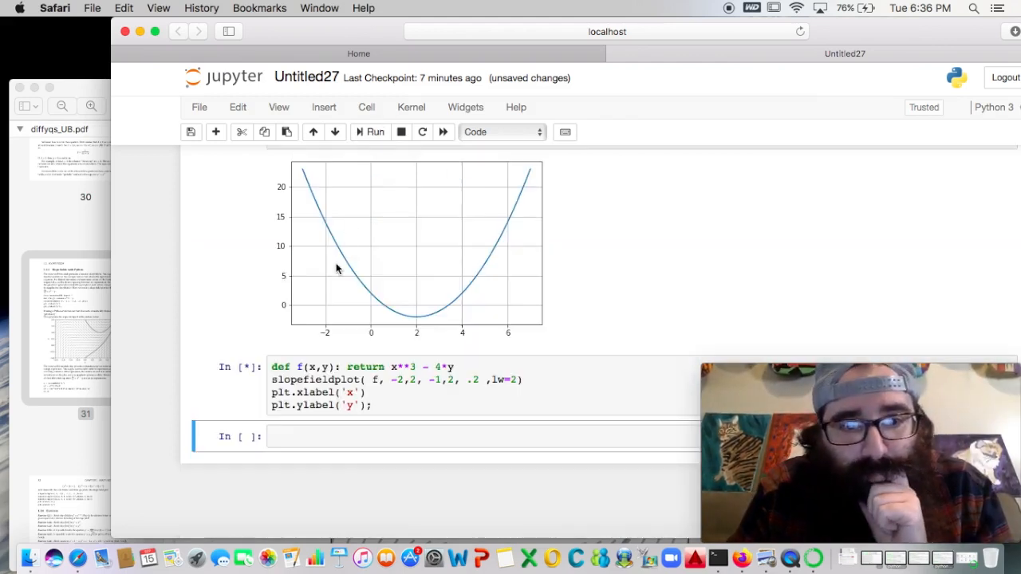
click(373, 131)
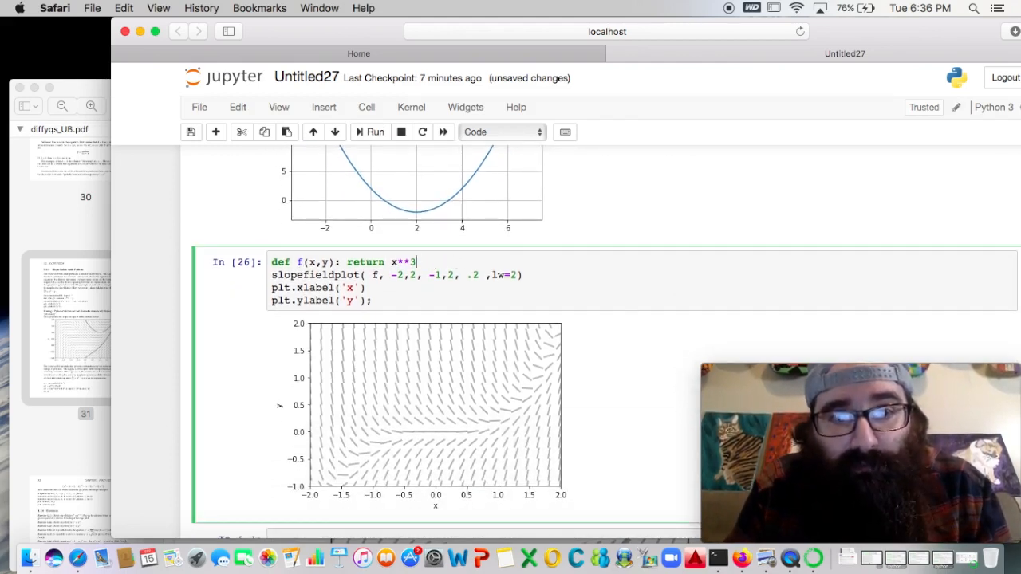
Step: Change the return expression to np.log(x-y), then np.exp(x**2+y), and rerun
text(np)
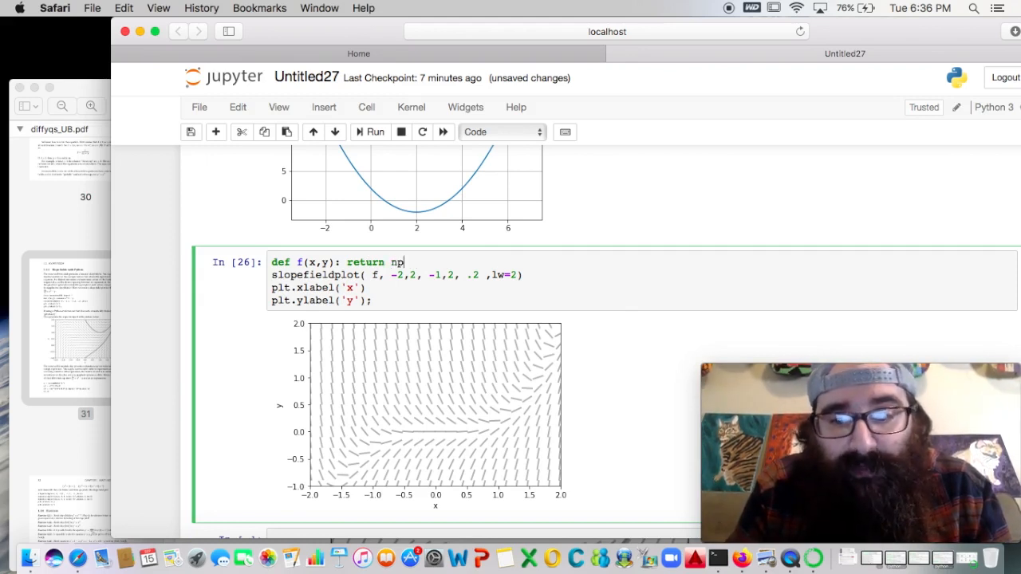
text(.log())
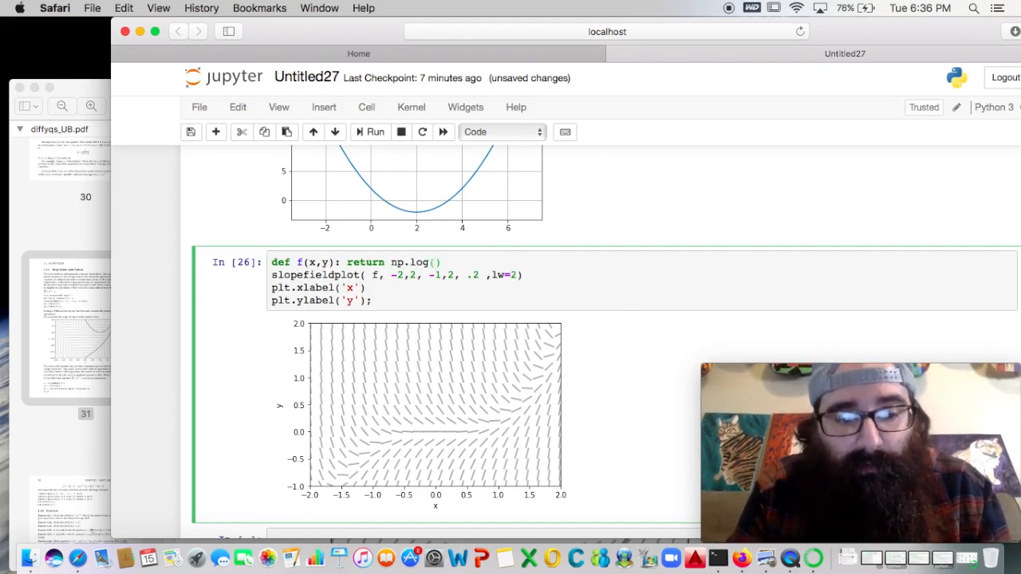
text(x-y)
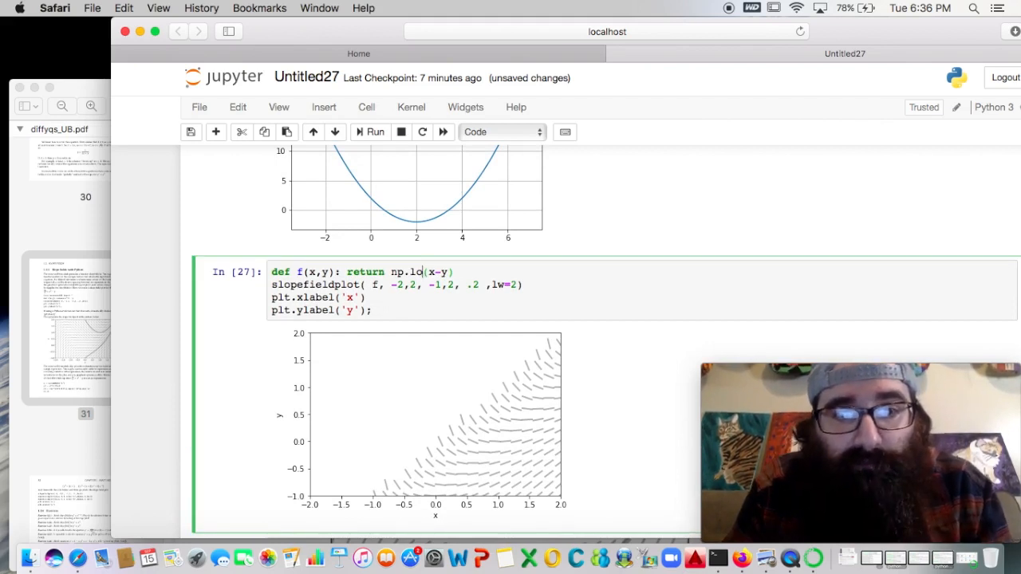
text(exp)
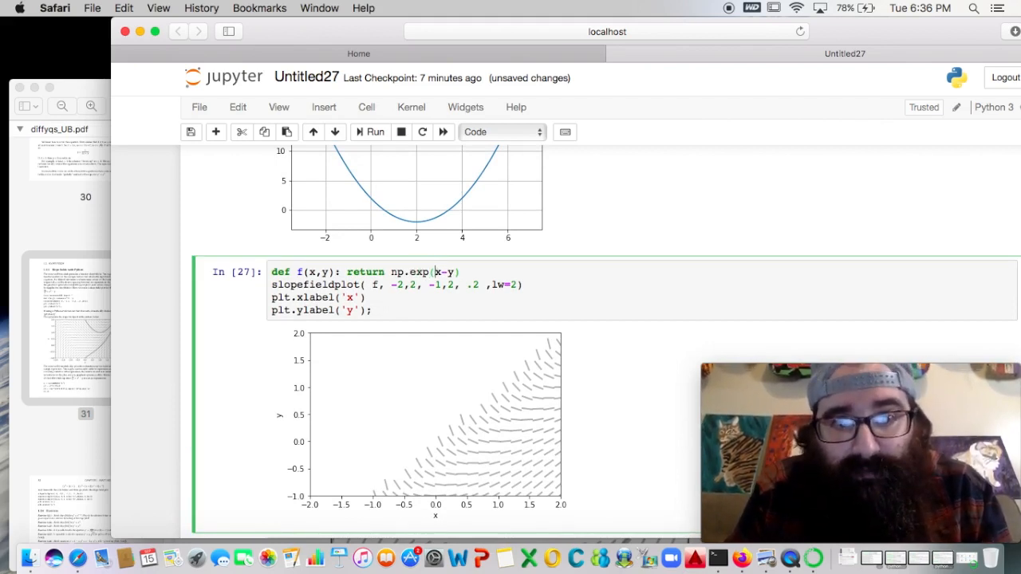
text(xy)
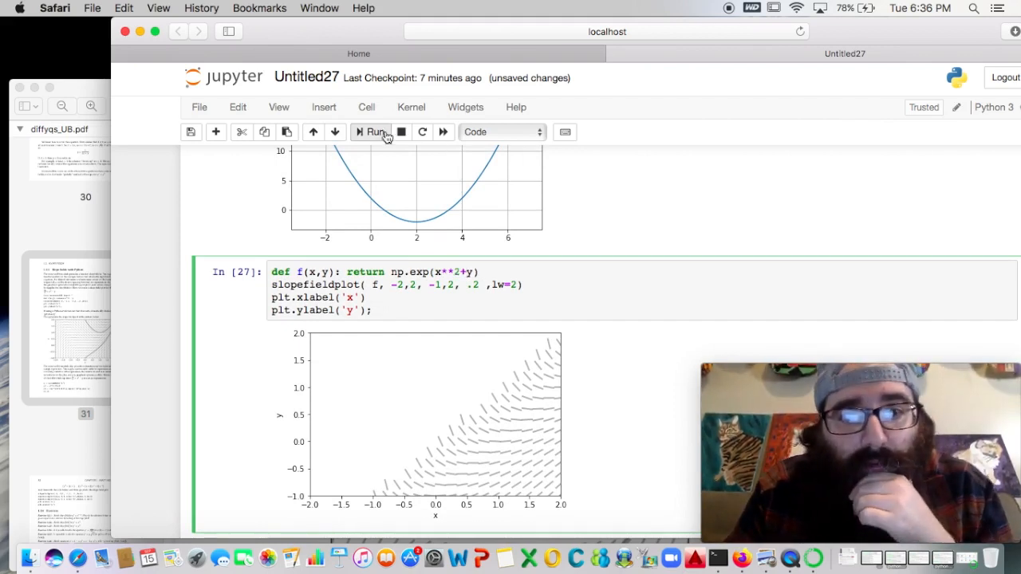
click(372, 132)
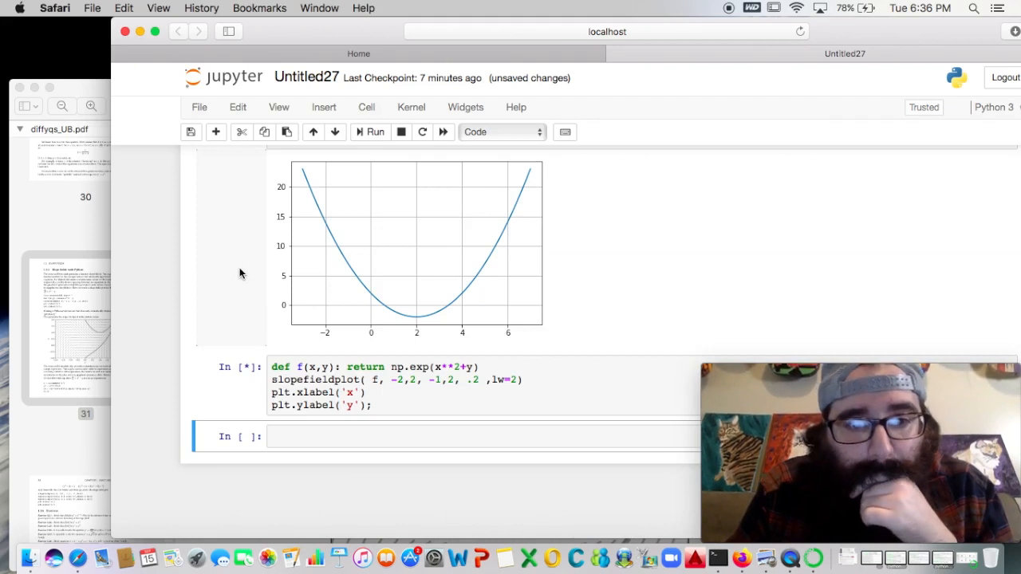
click(369, 131)
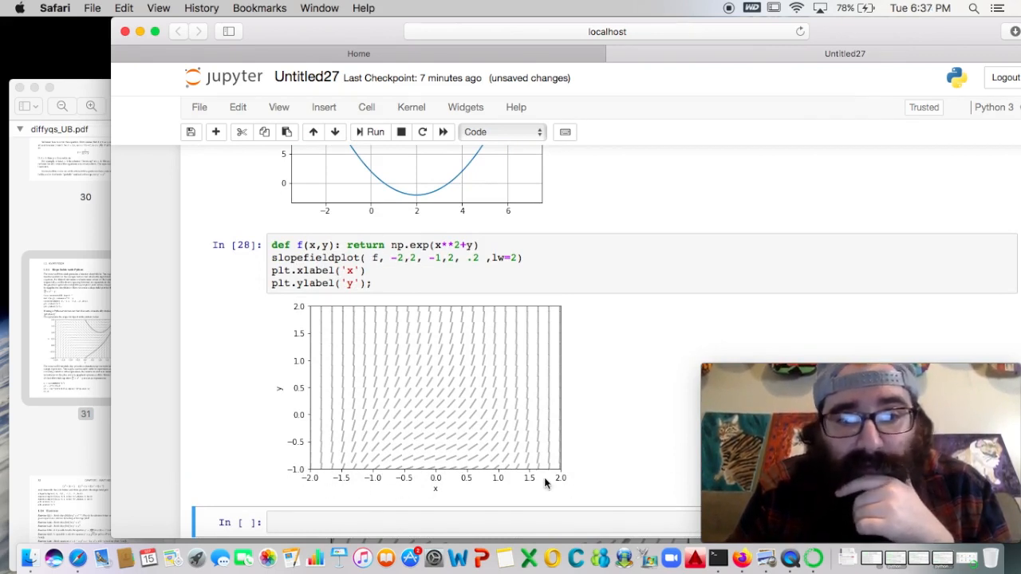
mouse_move(315, 447)
text(3)
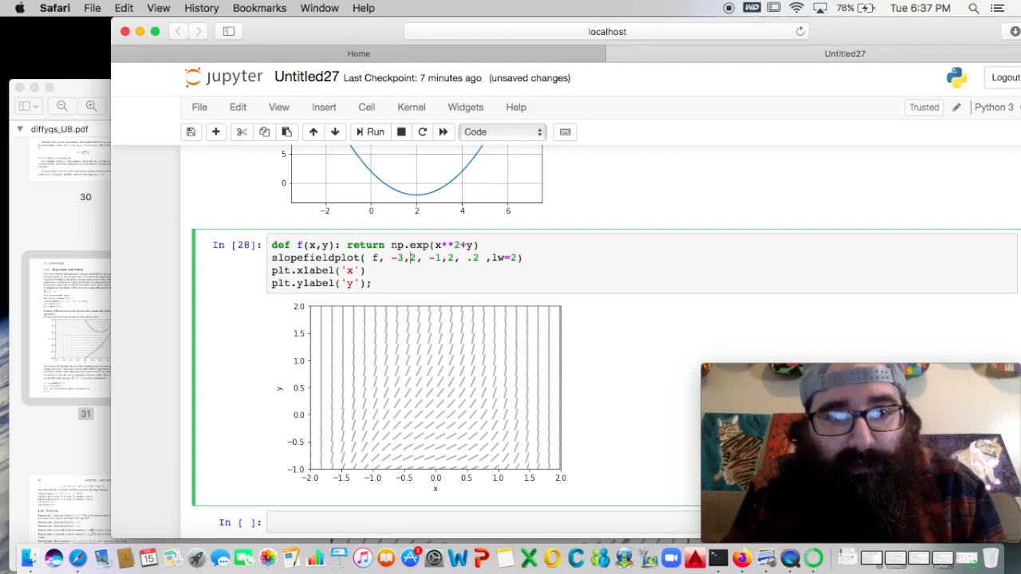
Step: Set slopefieldplot window to -3, 7, -2, 5 and redraw with spacing 0.5
text(7)
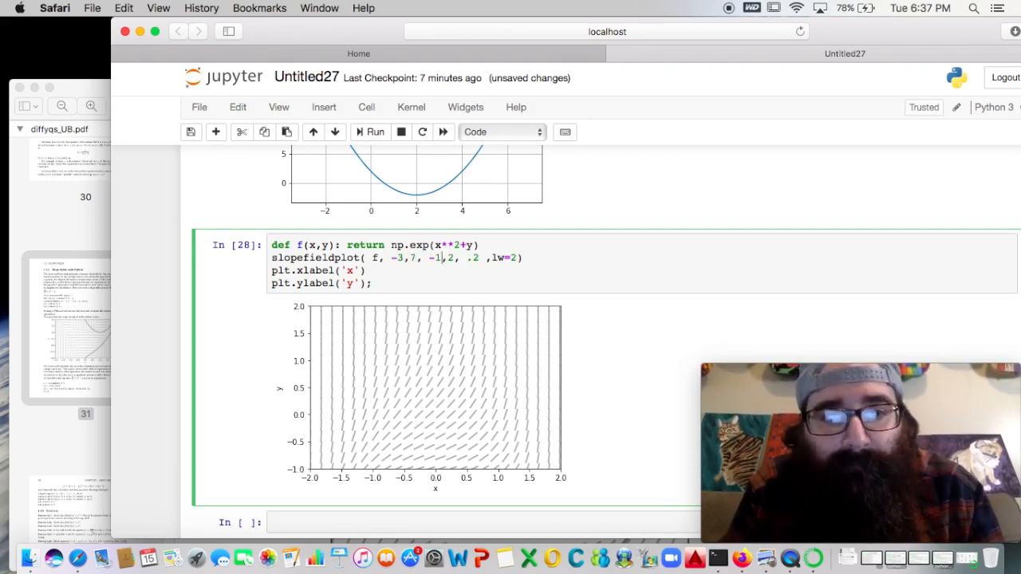
text(-2)
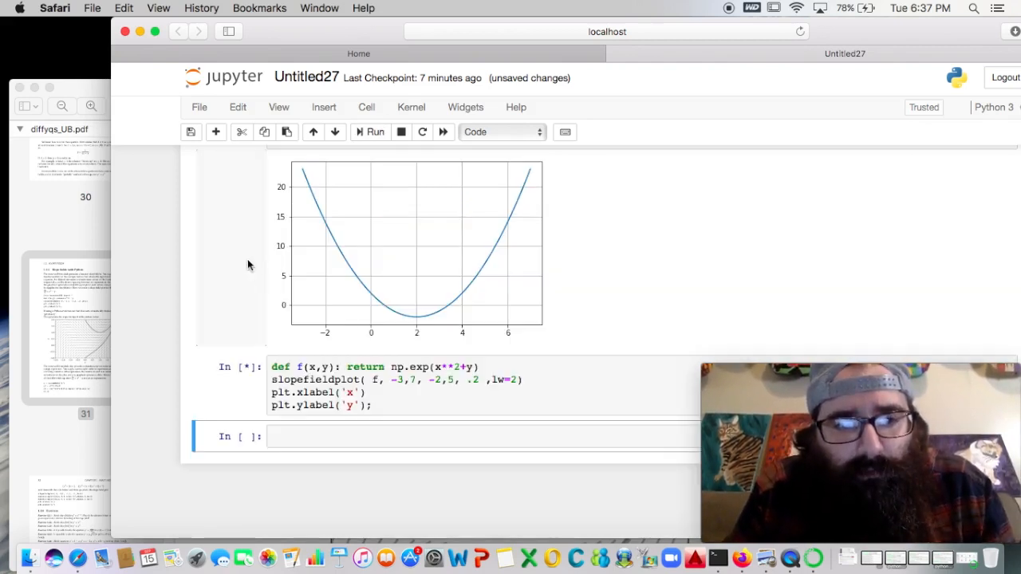
mouse_move(236, 296)
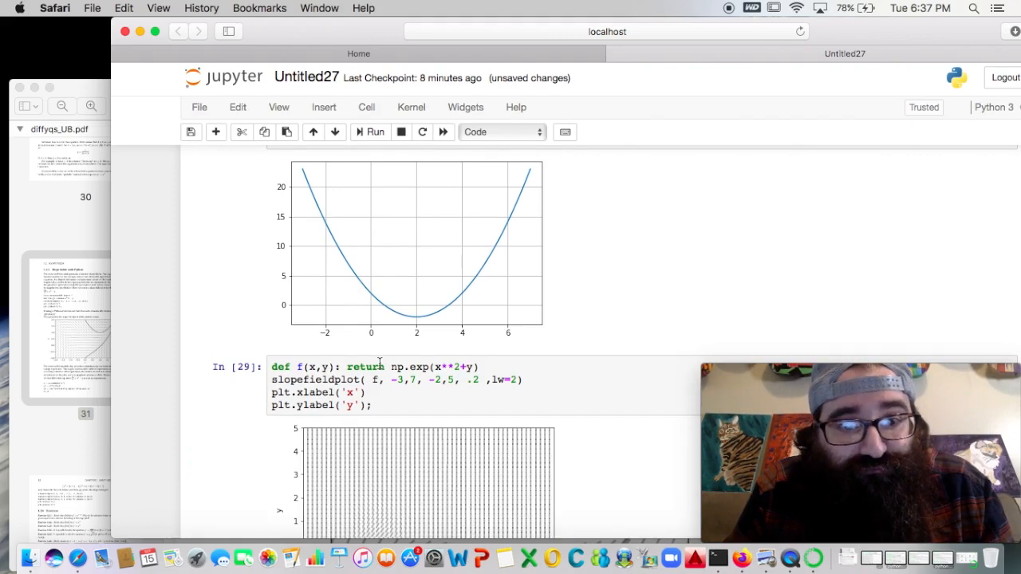
scroll(down, 3)
text(5)
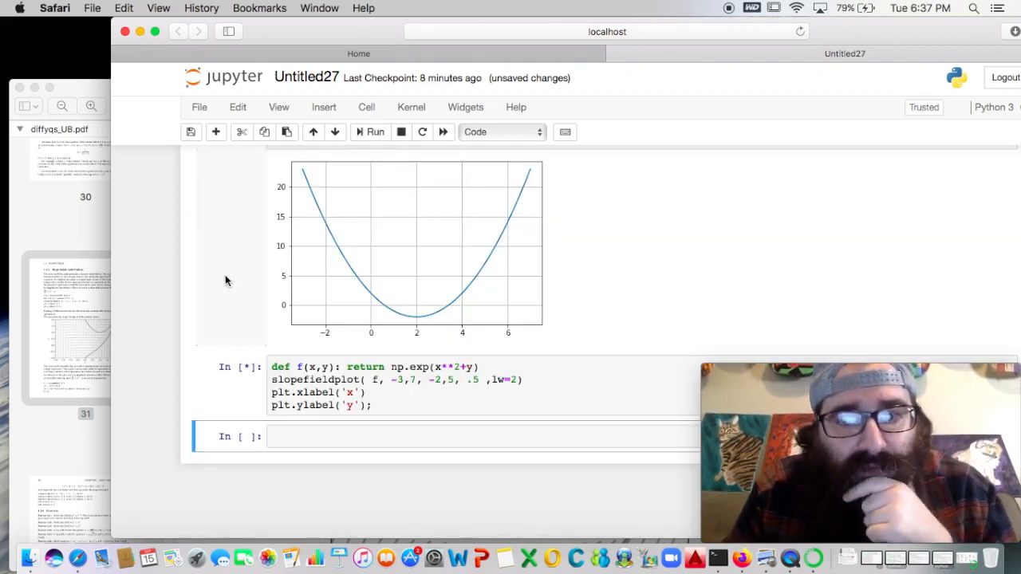
click(374, 131)
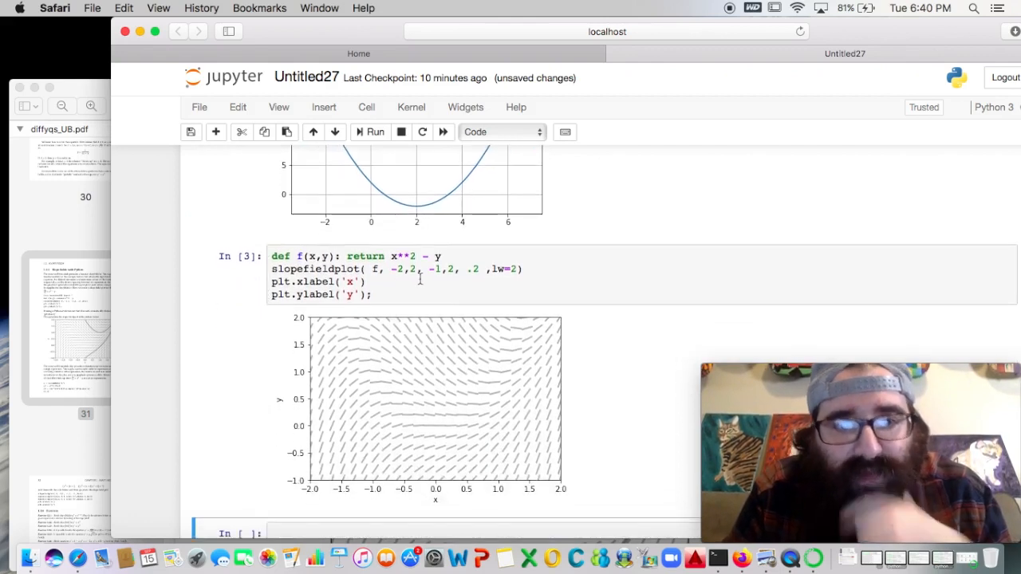
Step: Rerun the x²−y slope field at spacings 0.5, 0.2, then 0.1
click(420, 279)
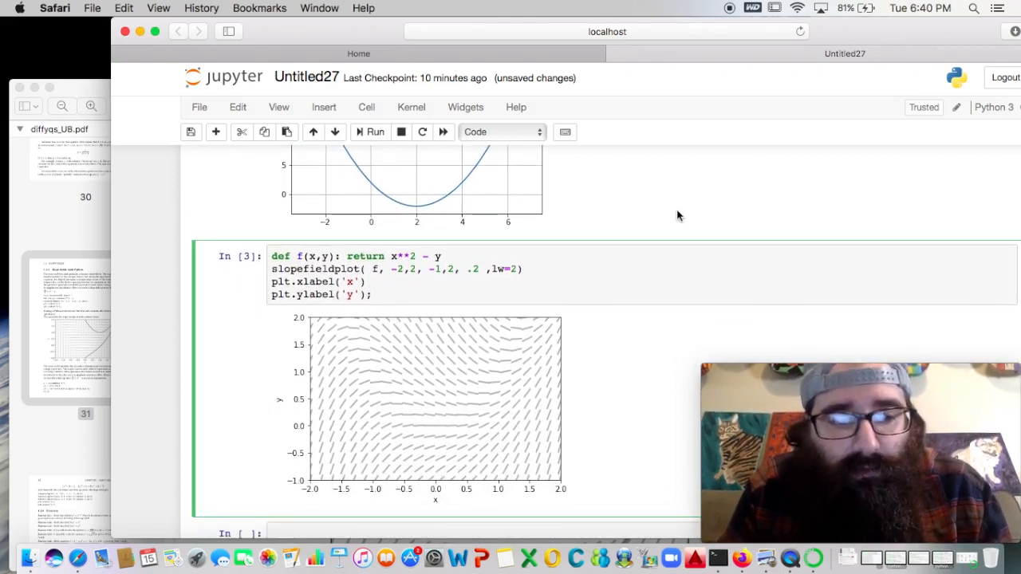
text(.5)
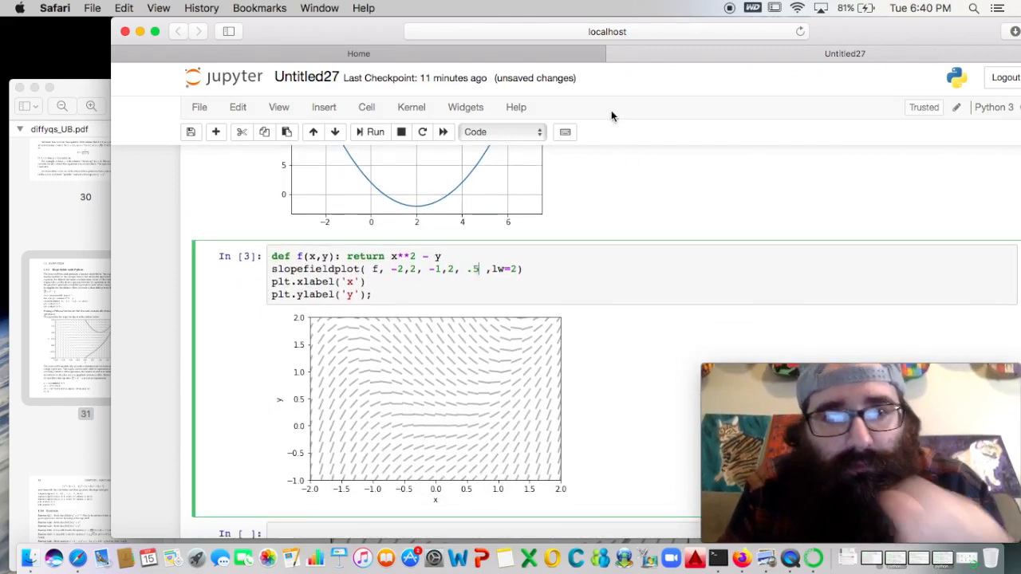
click(375, 131)
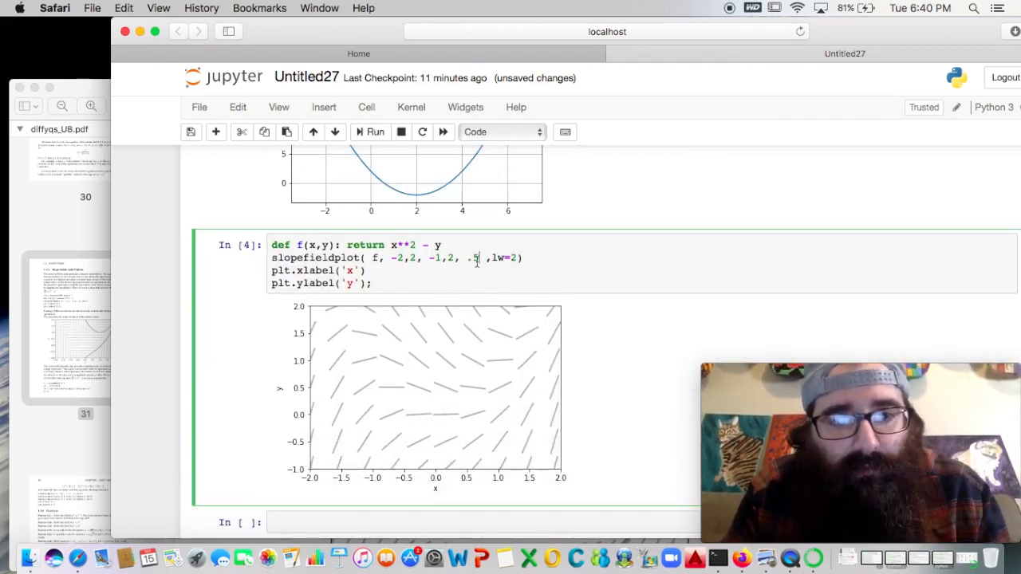
text(2)
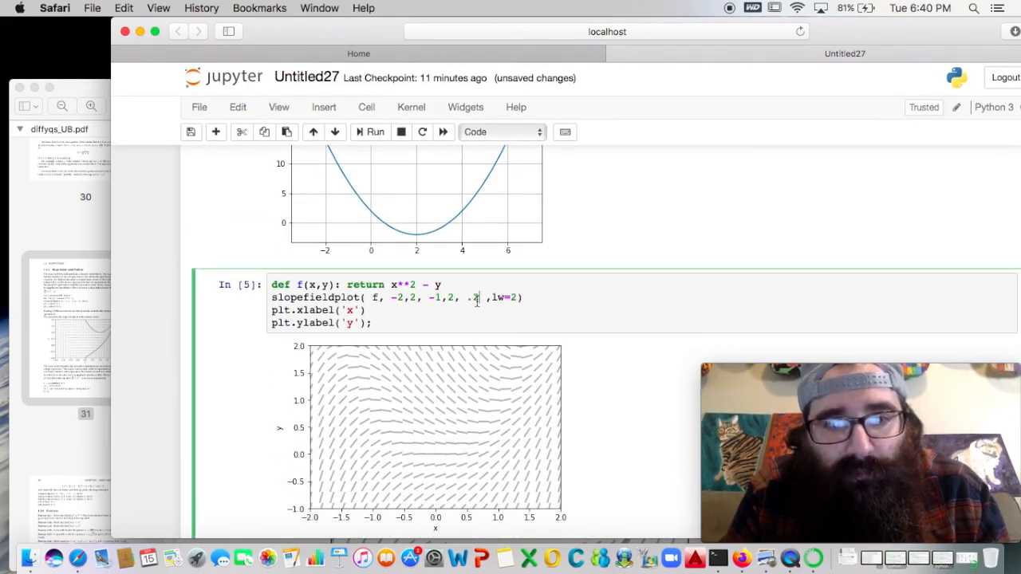
click(370, 132)
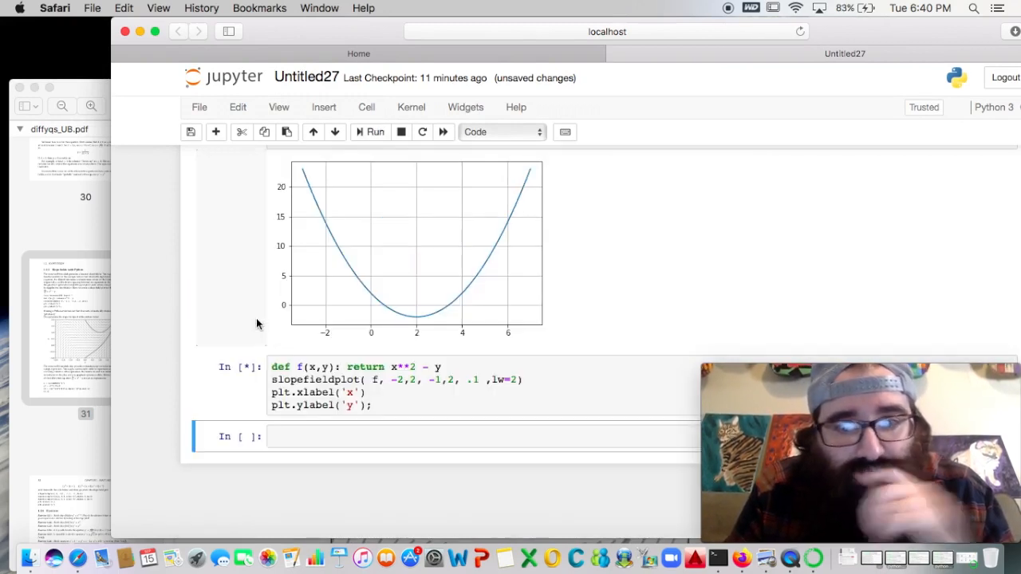
mouse_move(257, 323)
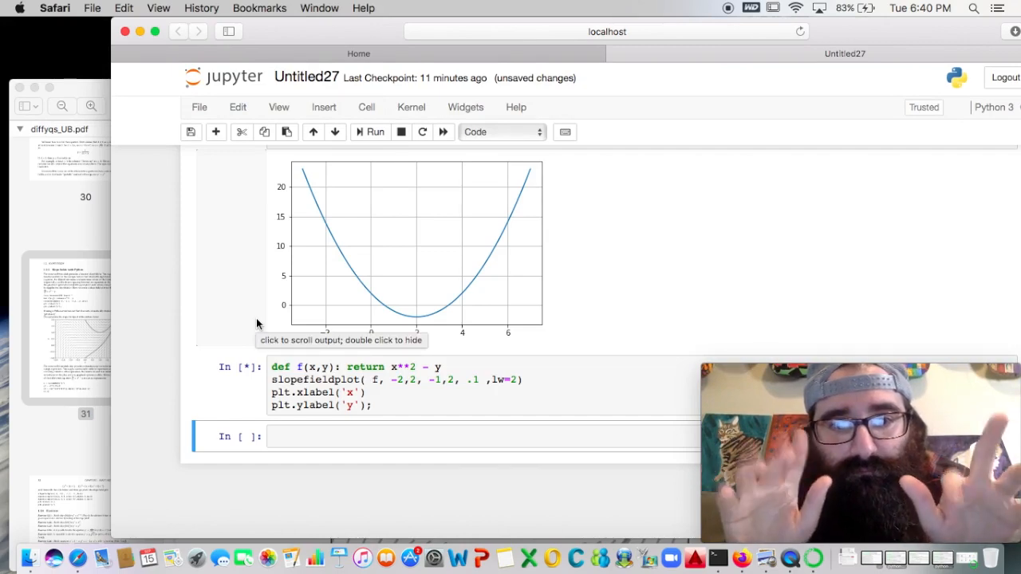
click(370, 132)
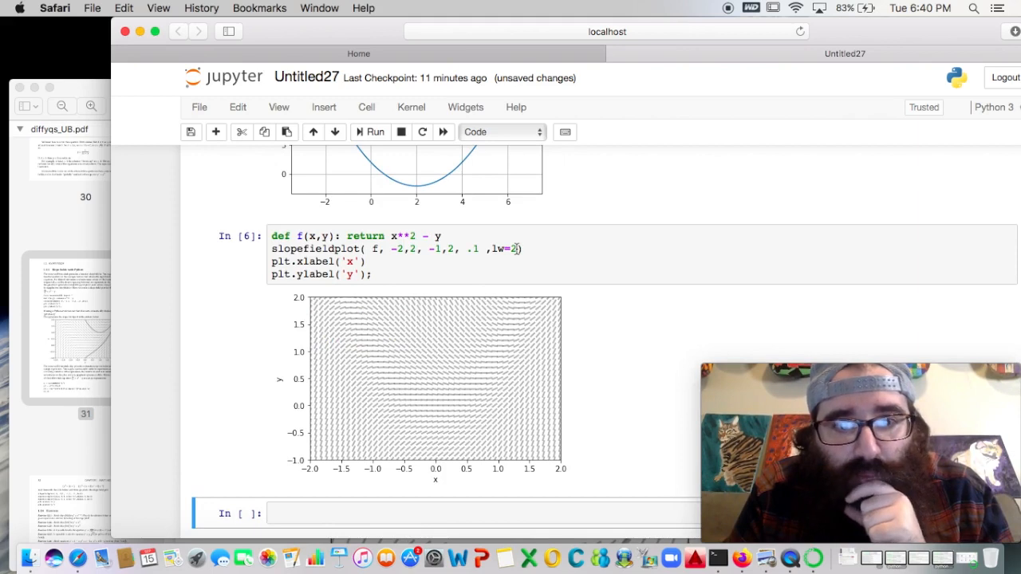
Step: Change lw=2 to lw=5 in the slopefieldplot call and rerun the cell
click(546, 244)
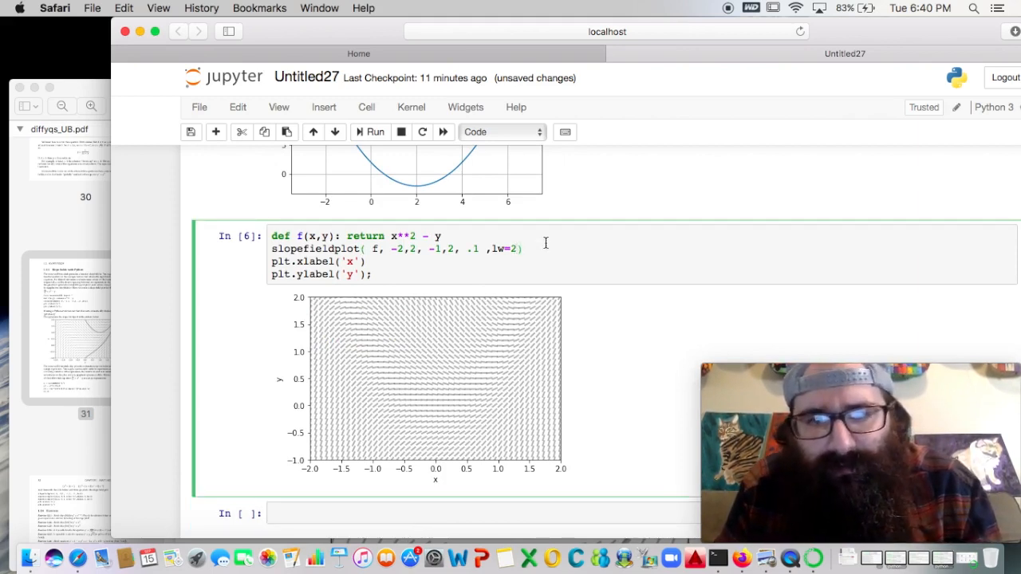
click(371, 132)
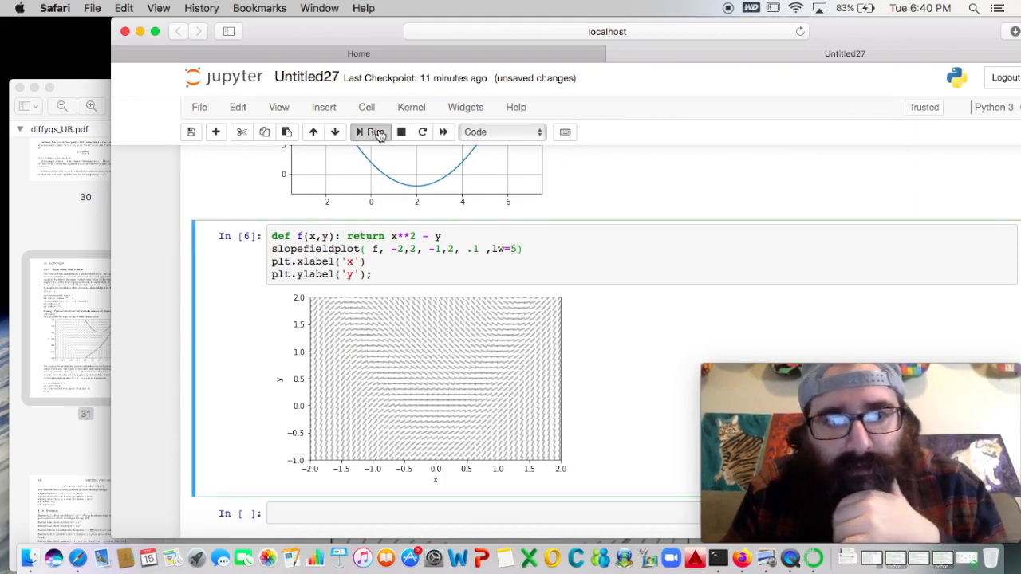
click(370, 132)
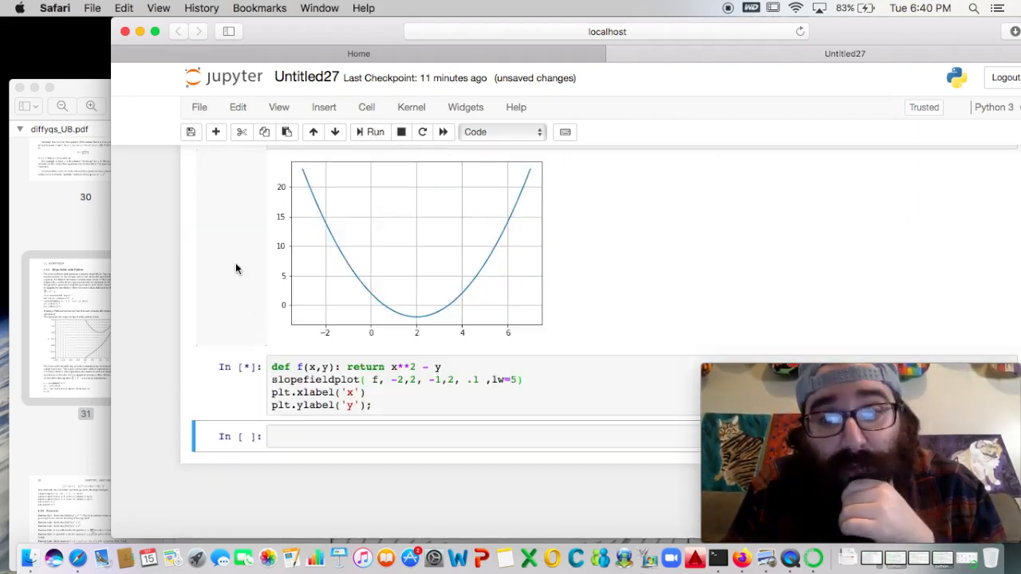
mouse_move(223, 282)
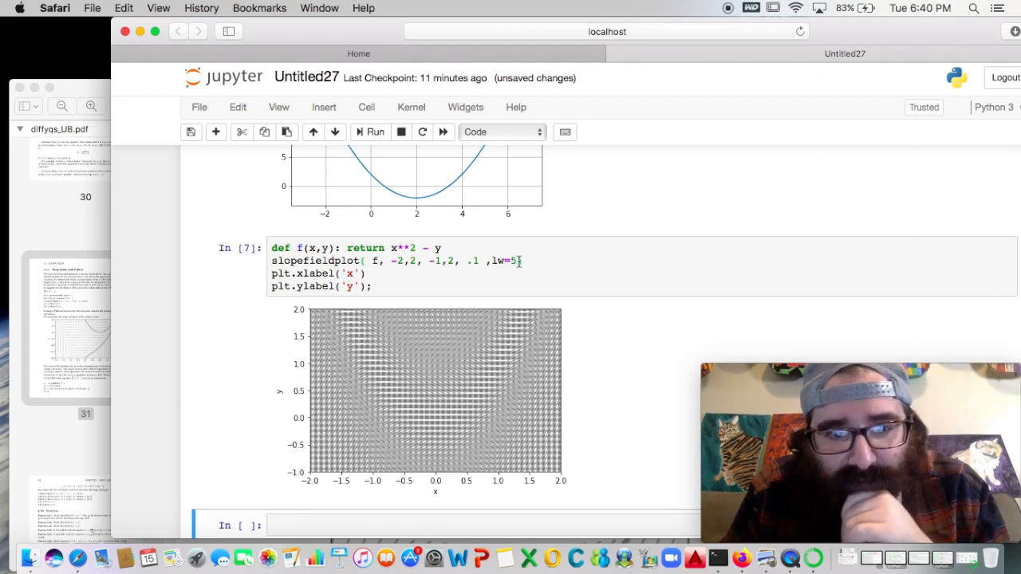
click(555, 260)
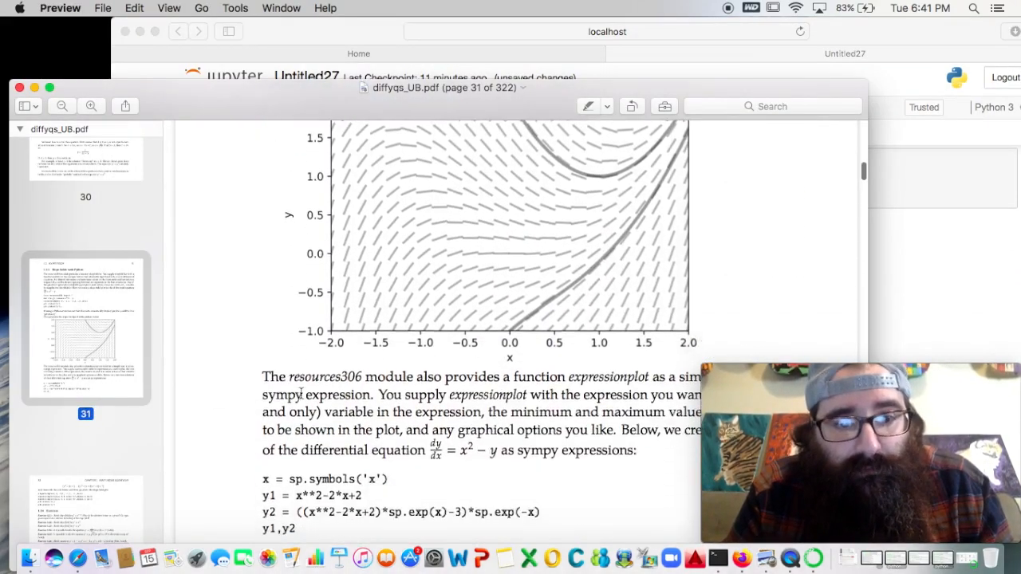
Step: Paste and run the sympy code for solutions y1 and y2, then paste the plotting code
scroll(down, 3)
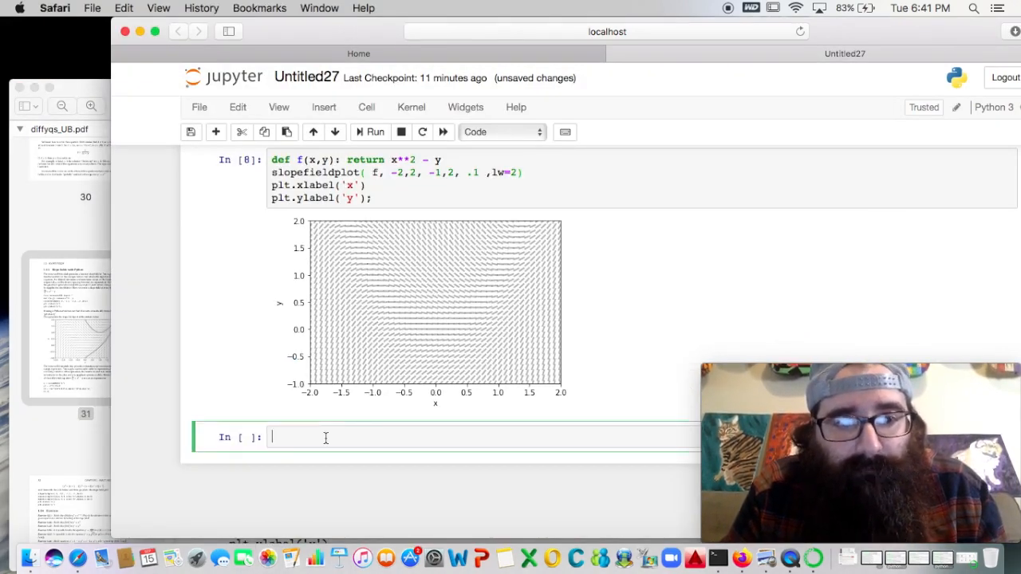
text(x = sp.symbols('x'))
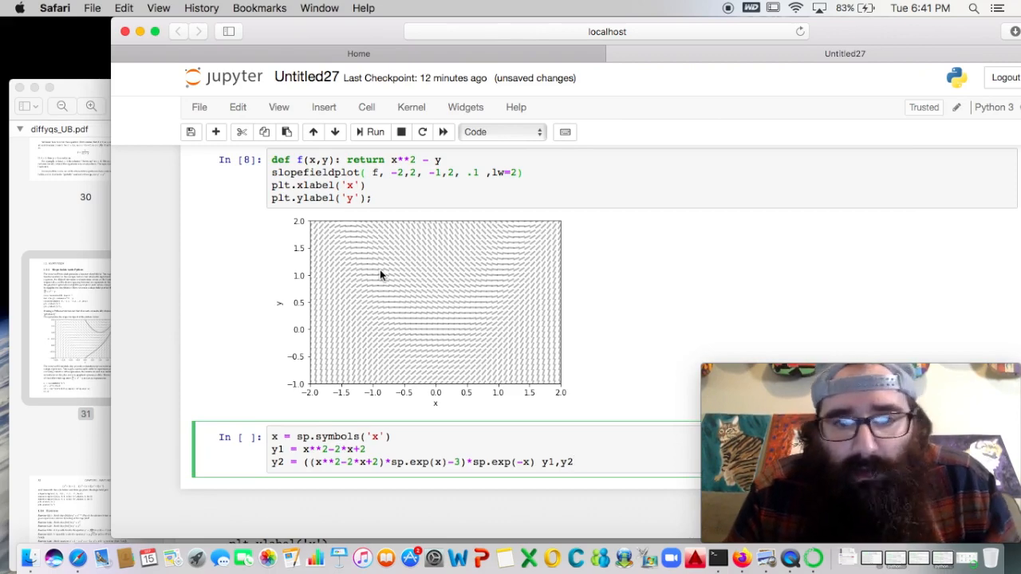
click(371, 131)
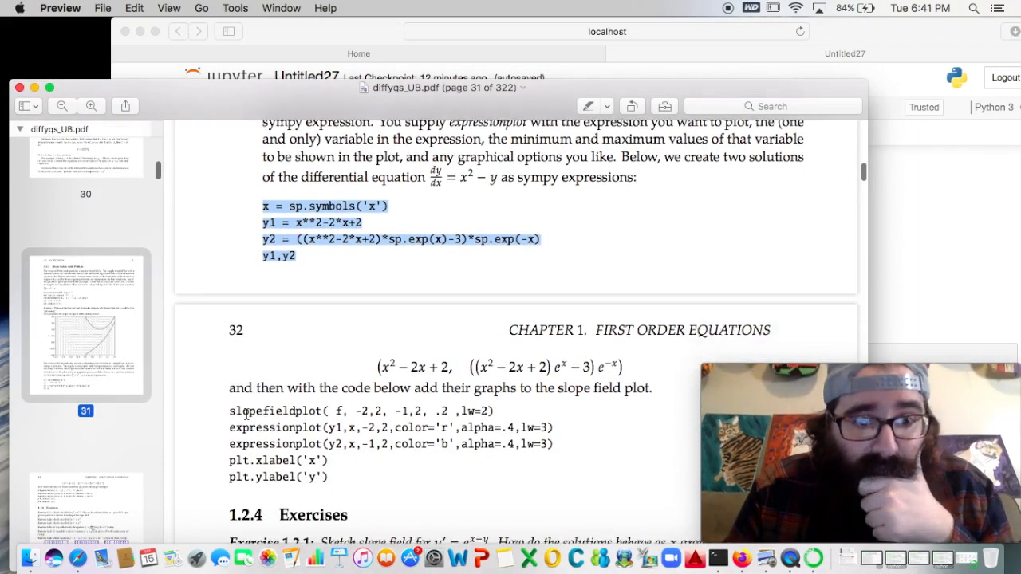
scroll(down, 3)
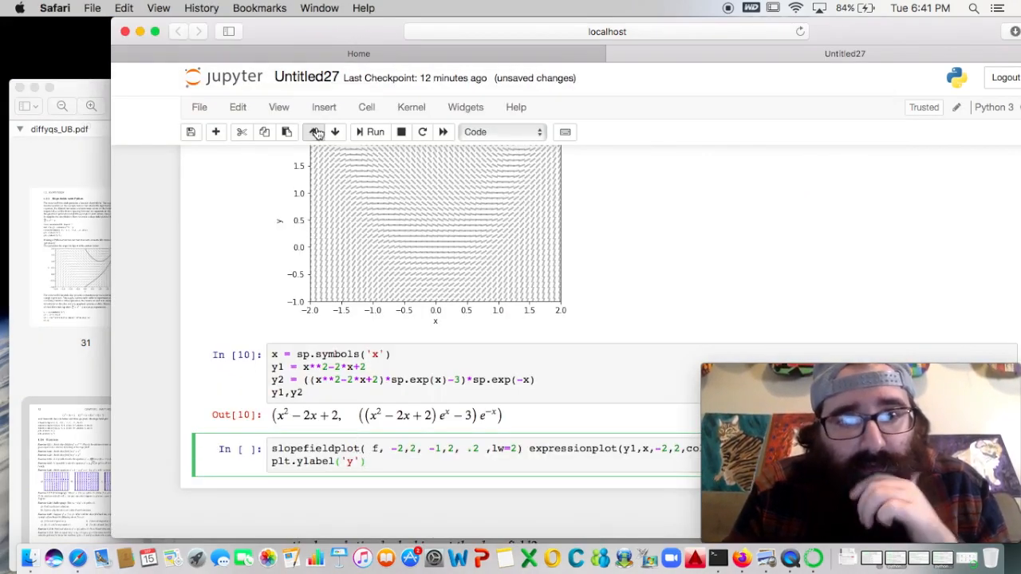
Step: Run the fixed combined cell, drawing the slope field with red and blue curves
click(370, 131)
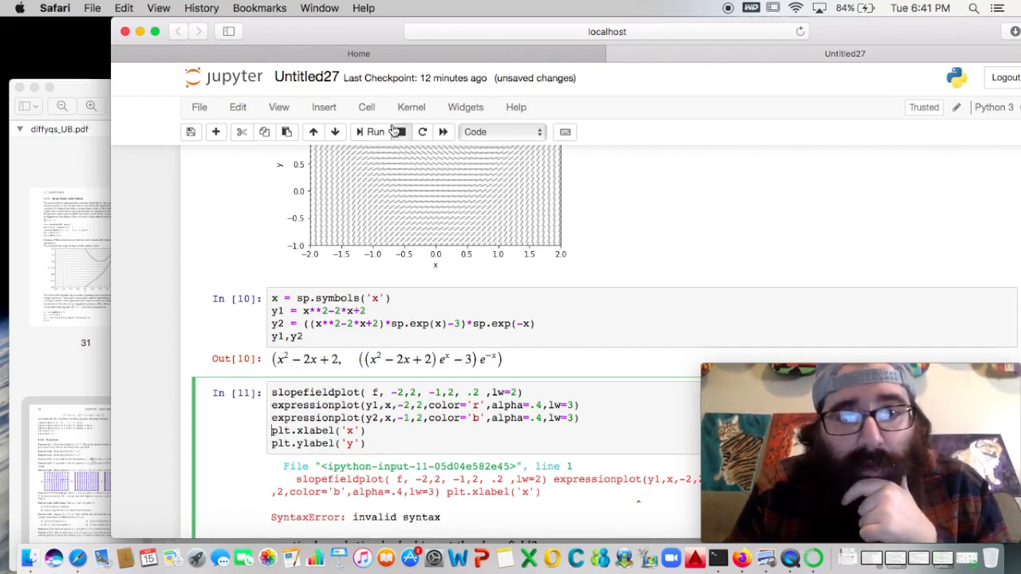
click(371, 131)
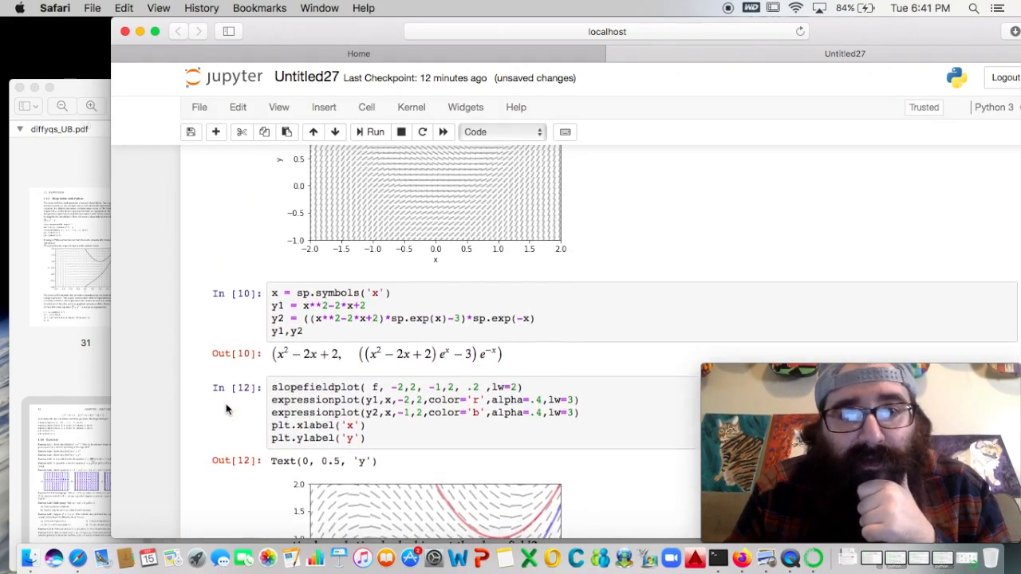
scroll(down, 3)
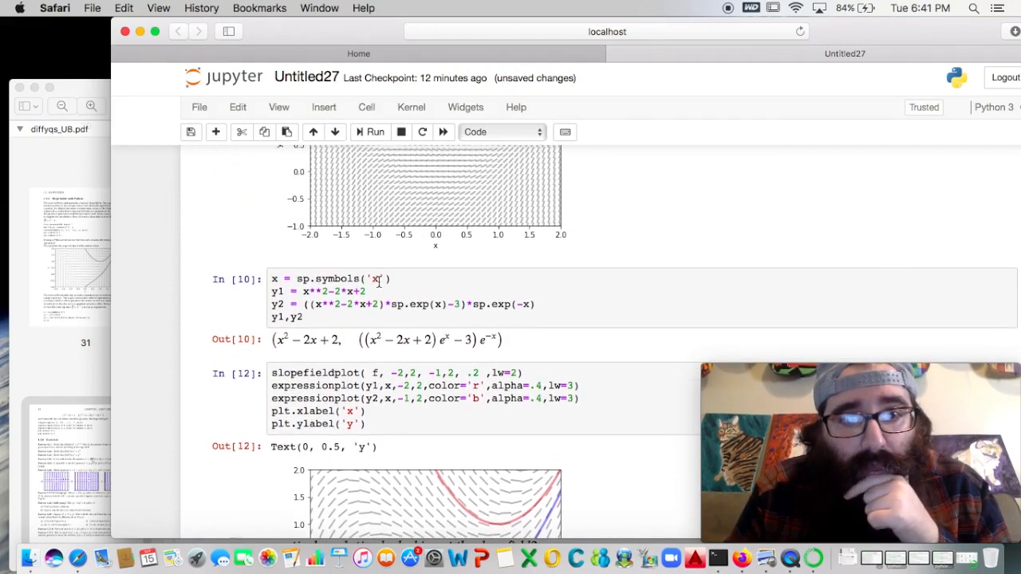
scroll(down, 3)
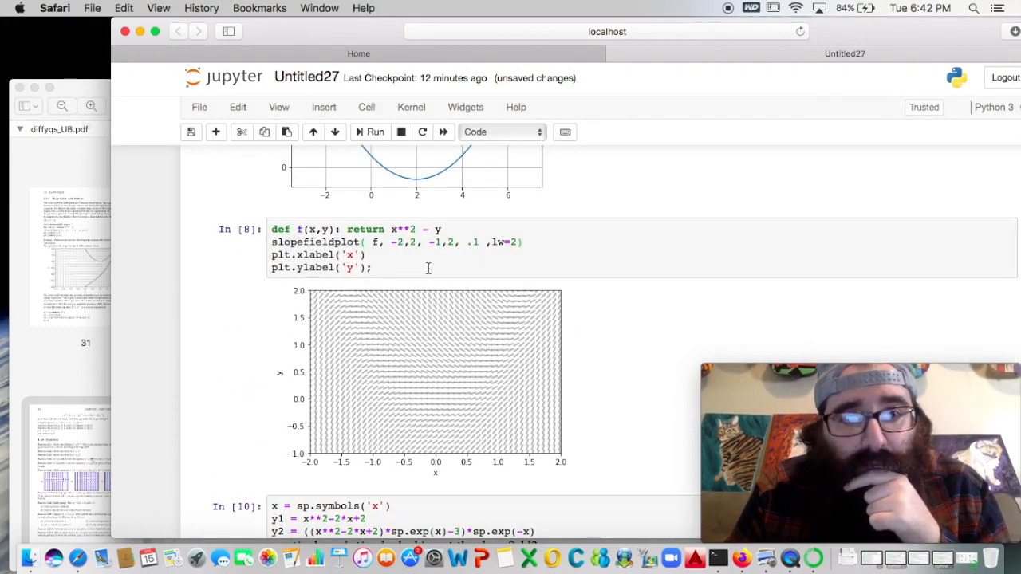
Step: Change the first slopefieldplot spacing from .1 to .2 and rerun it
click(476, 234)
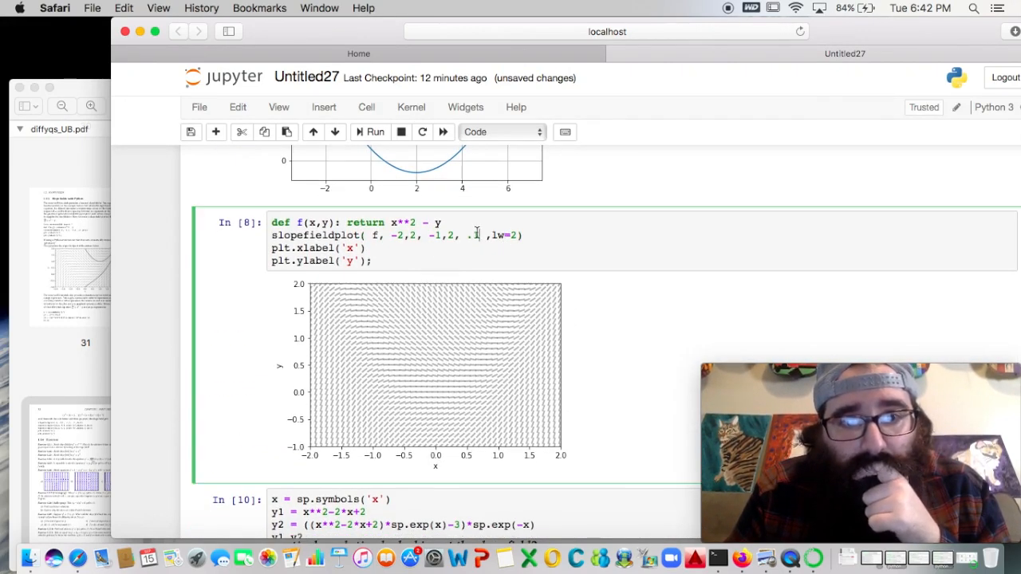
click(370, 132)
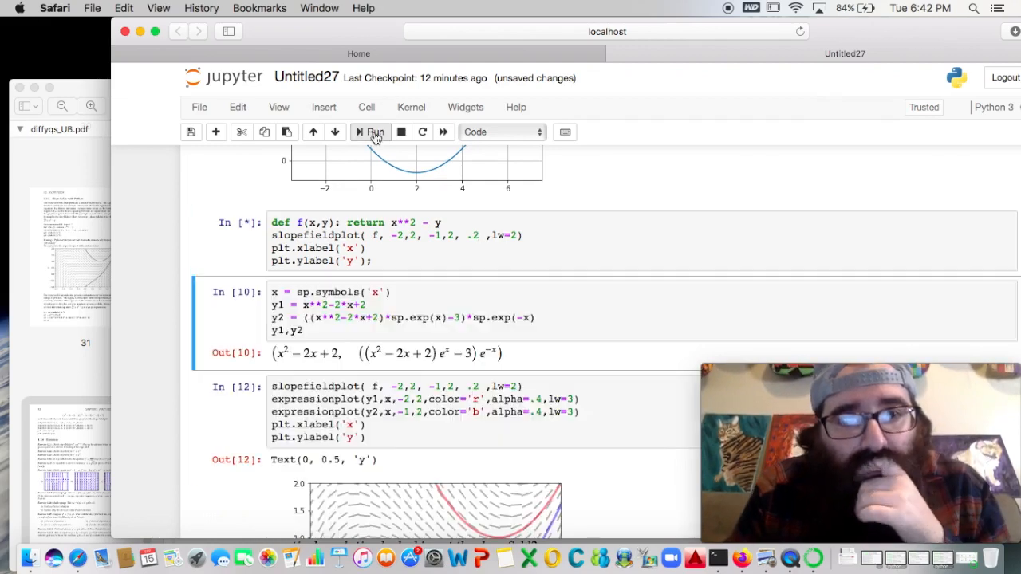
click(370, 132)
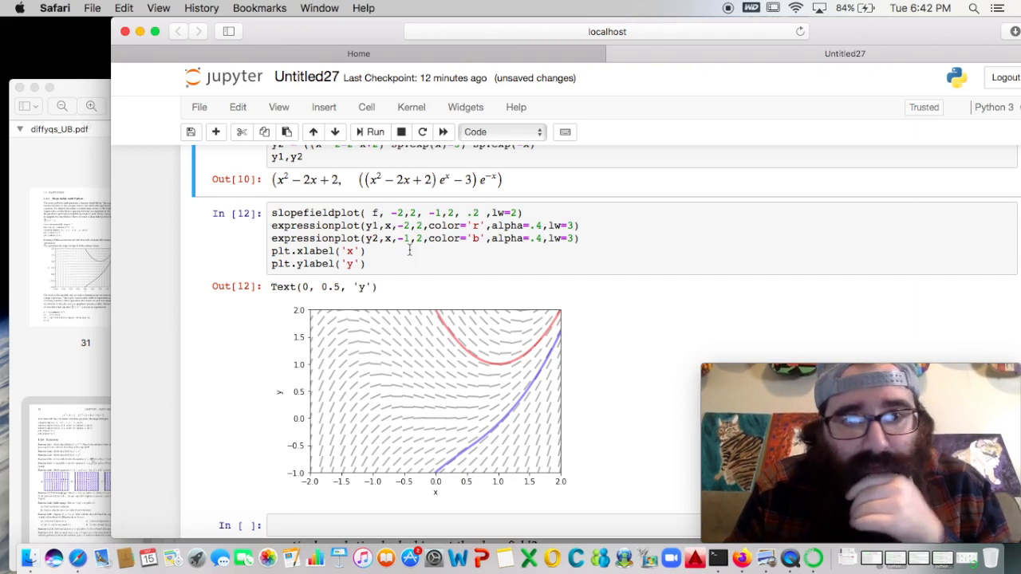
scroll(down, 3)
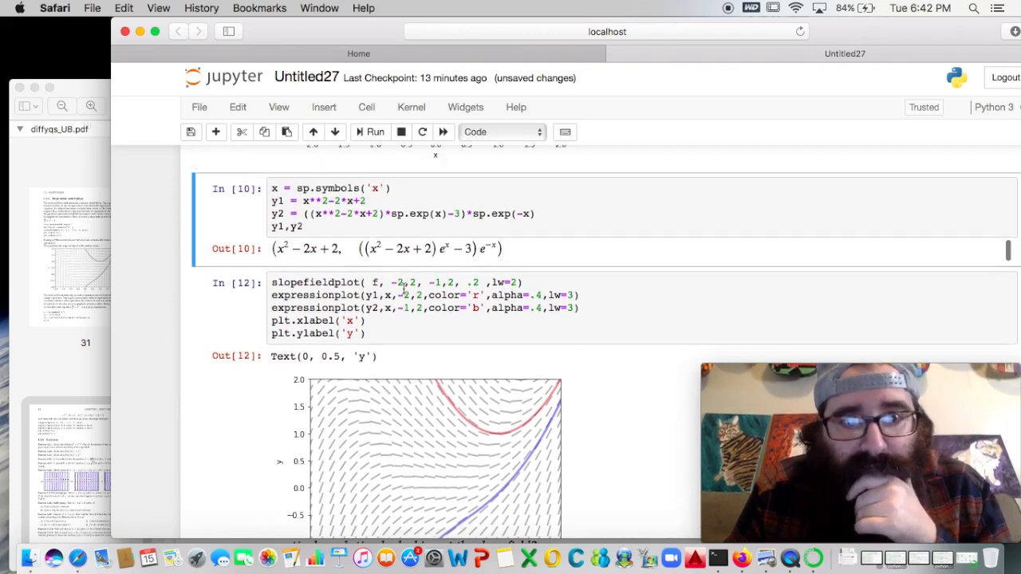
Step: Define y3 with constant 5, display y1, y2, y3, and select the blue curve line
scroll(down, 3)
text(y3 = ((x**2-2*x+2)*sp.exp(x)-)*sp.exp(-x)
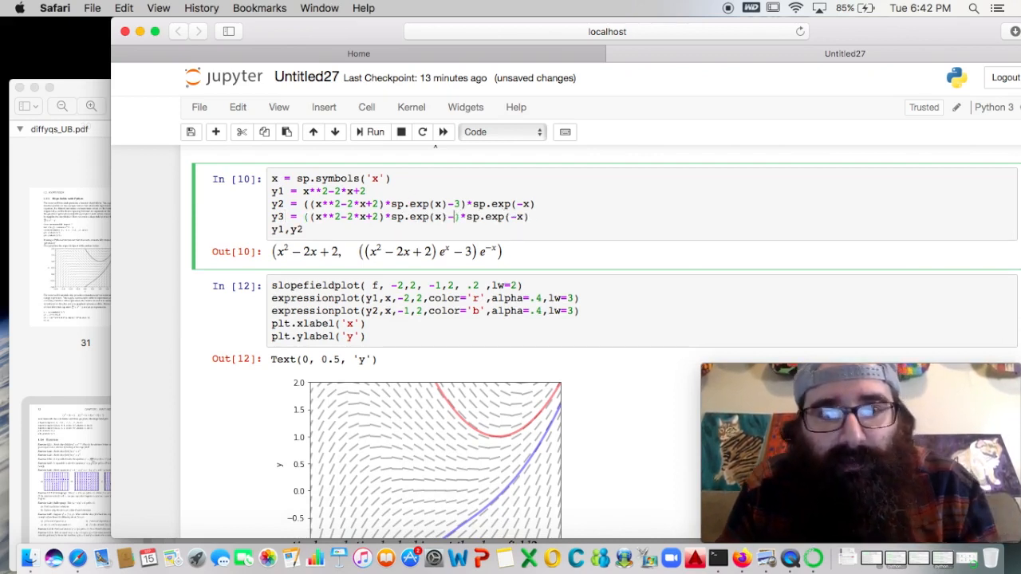
text(5)
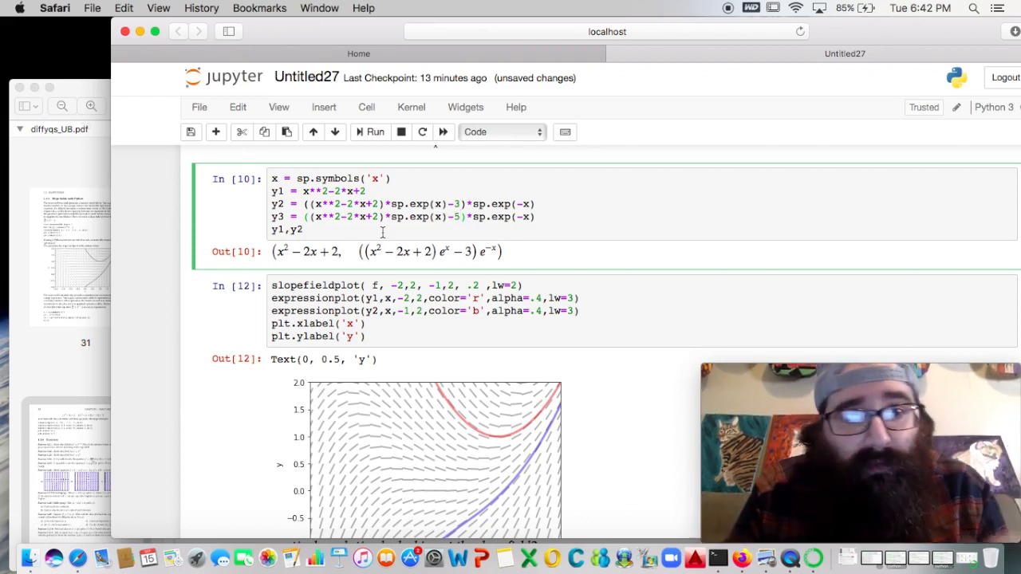
text(,)
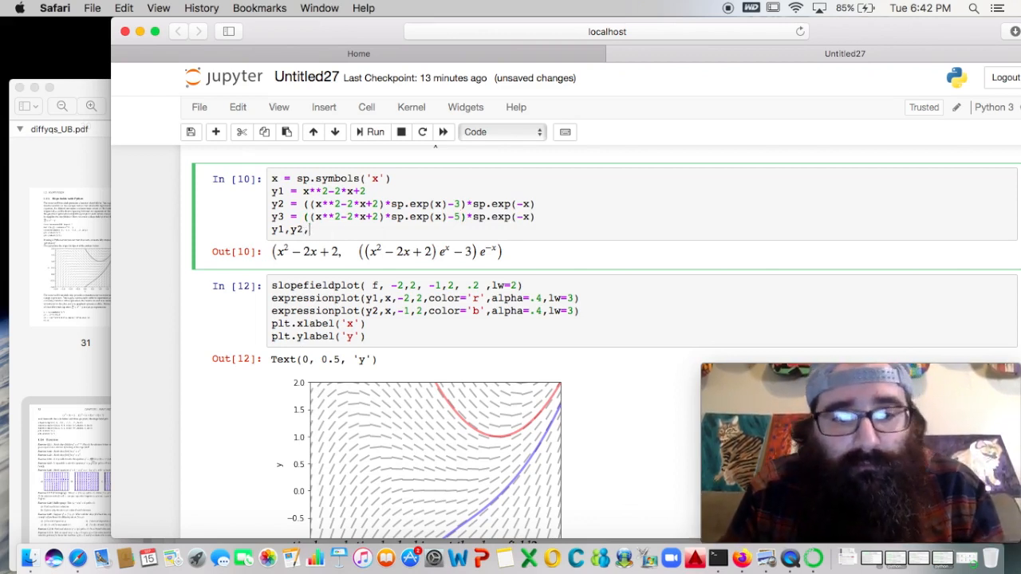
text(y3)
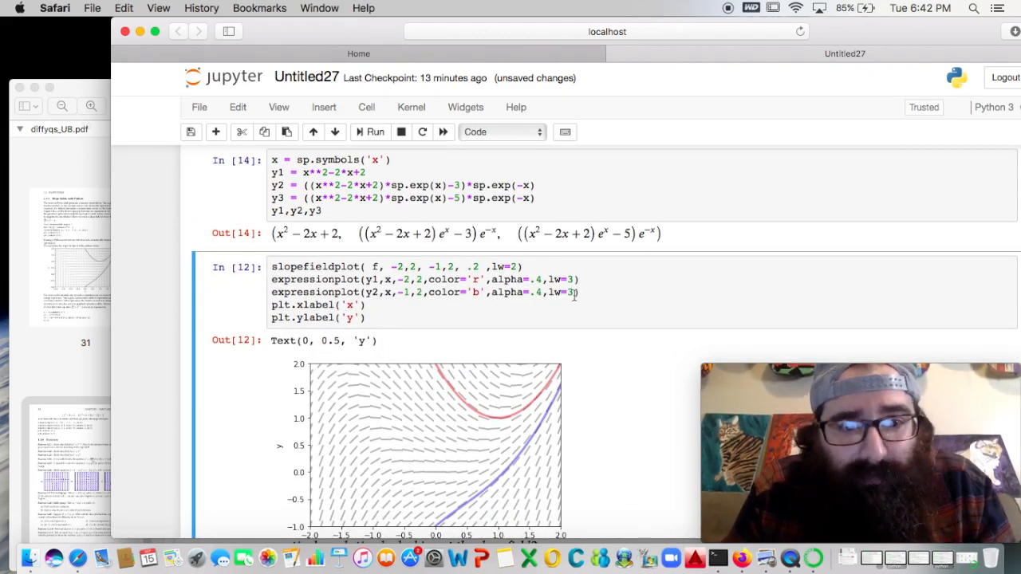
triple_click(423, 292)
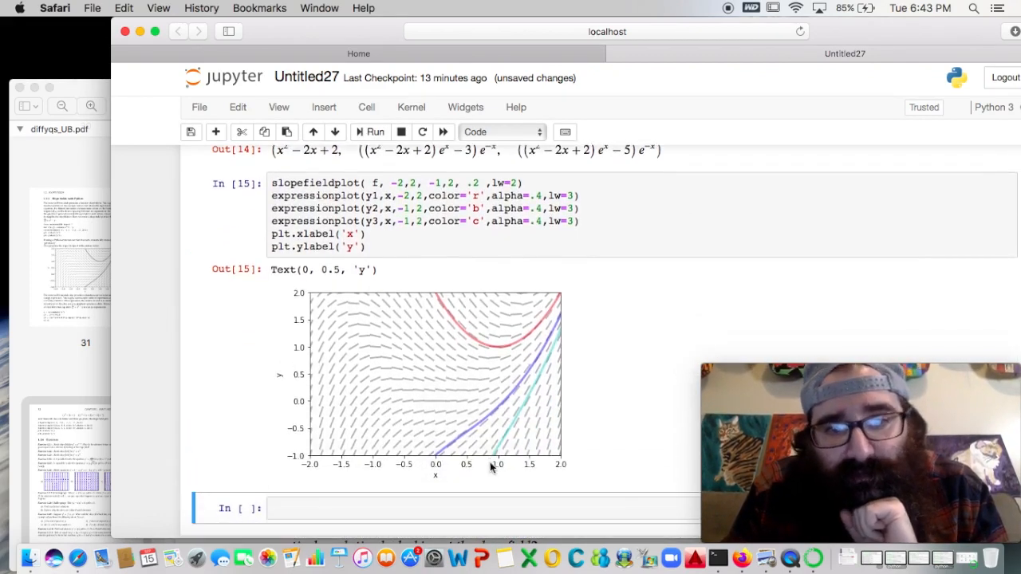
mouse_move(548, 315)
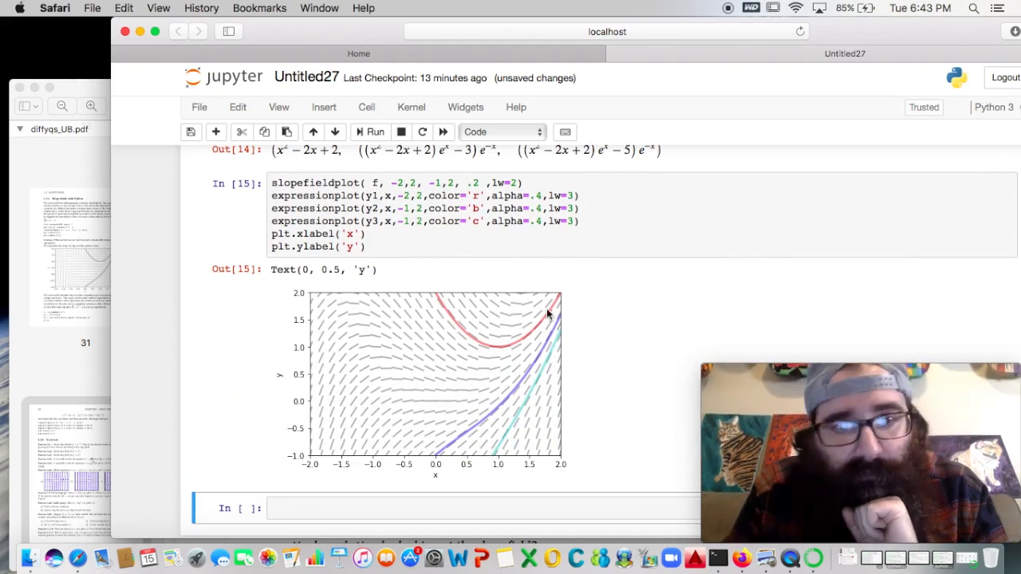